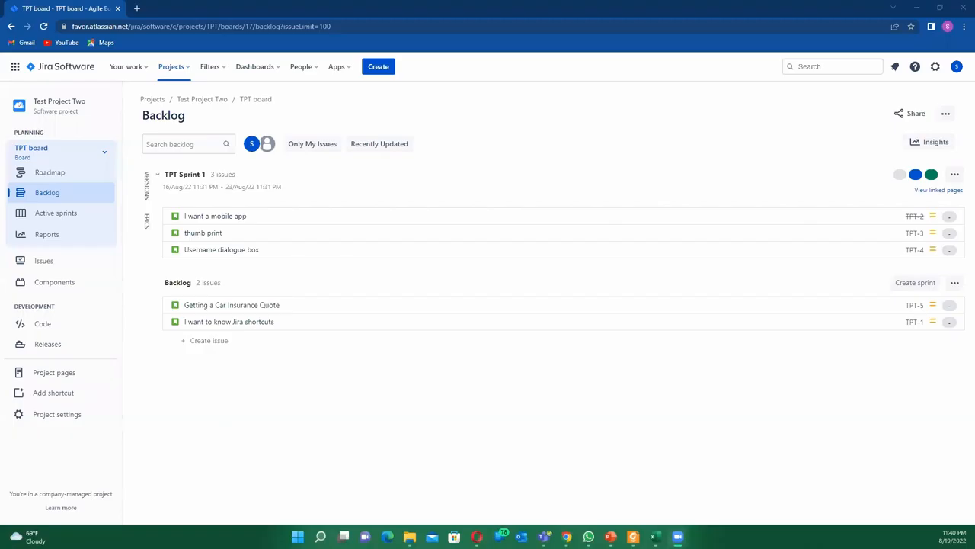
pyautogui.moveTo(766, 170)
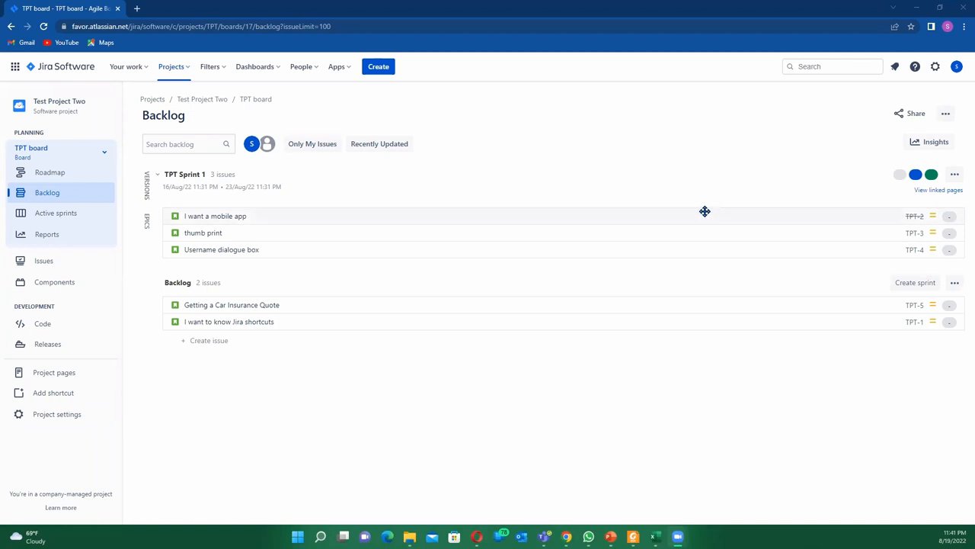
pyautogui.moveTo(429, 228)
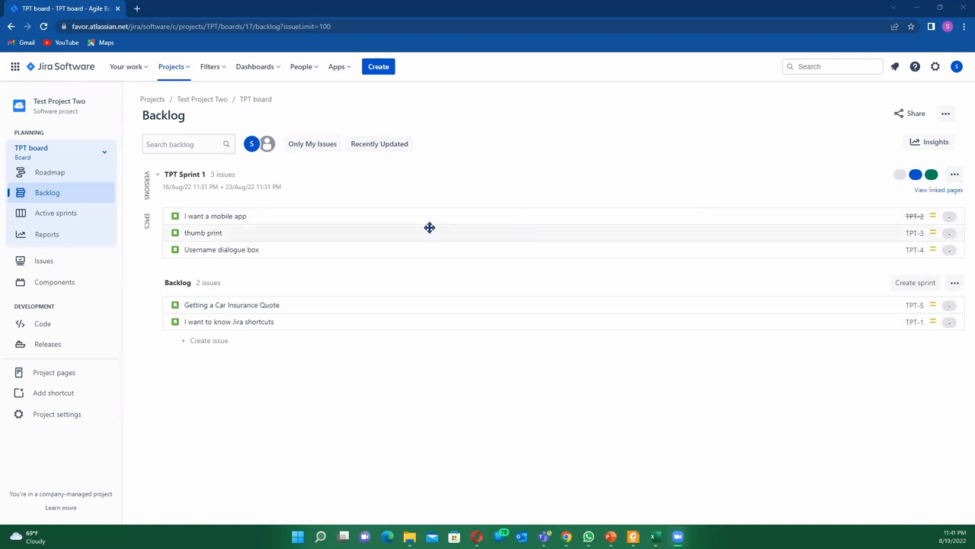
pyautogui.moveTo(398, 251)
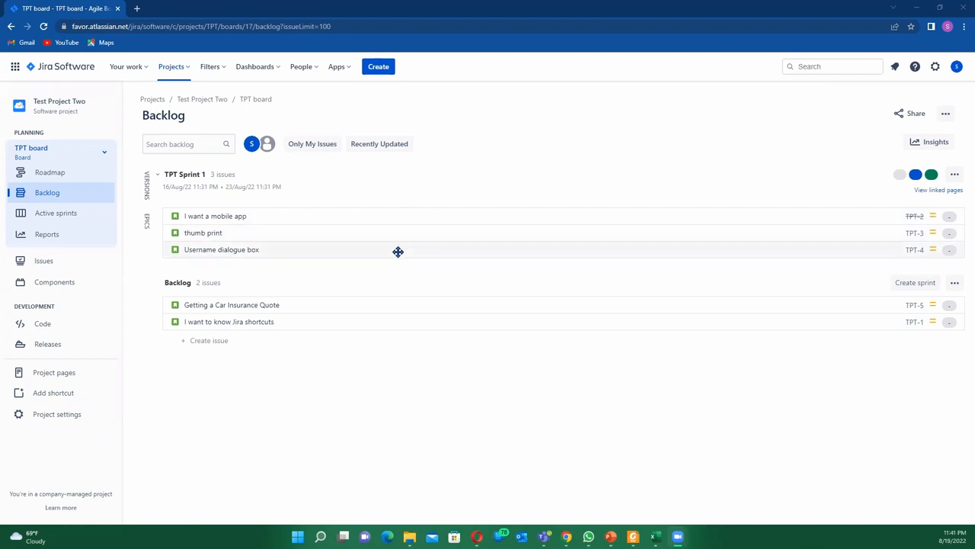
pyautogui.moveTo(387, 248)
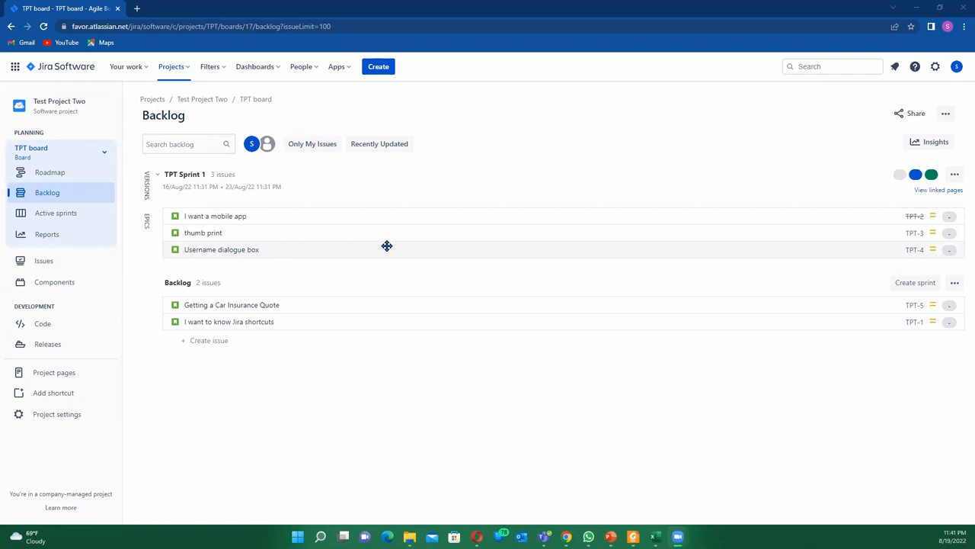
pyautogui.moveTo(387, 244)
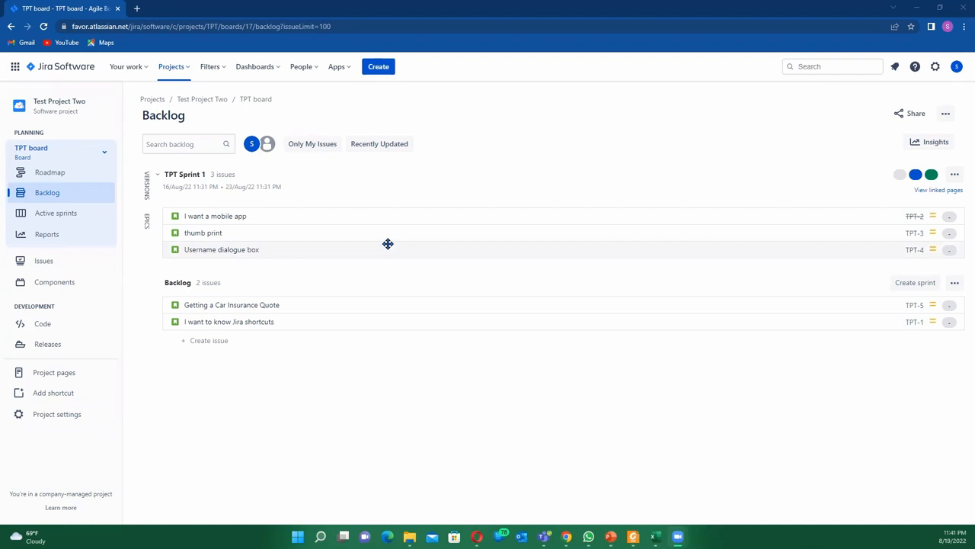
pyautogui.moveTo(189, 269)
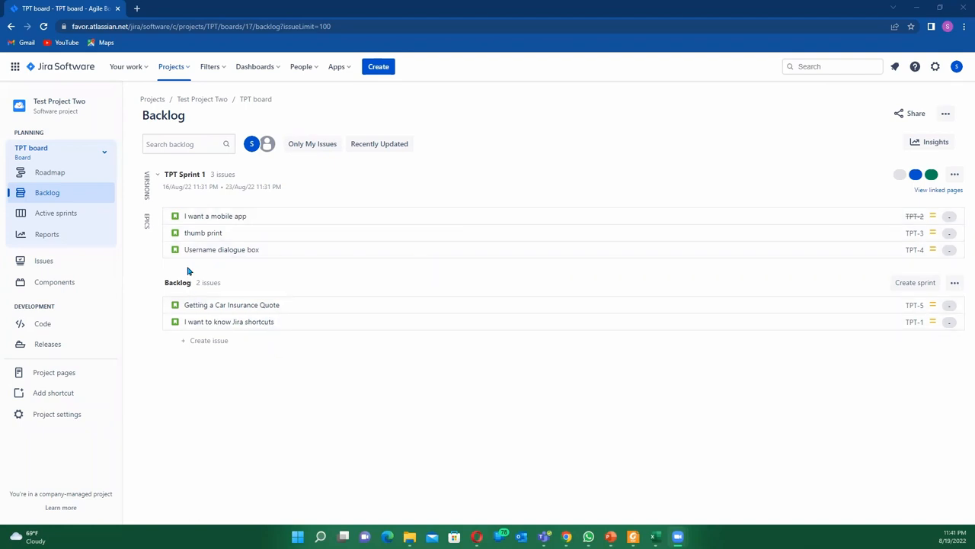
pyautogui.moveTo(165, 270)
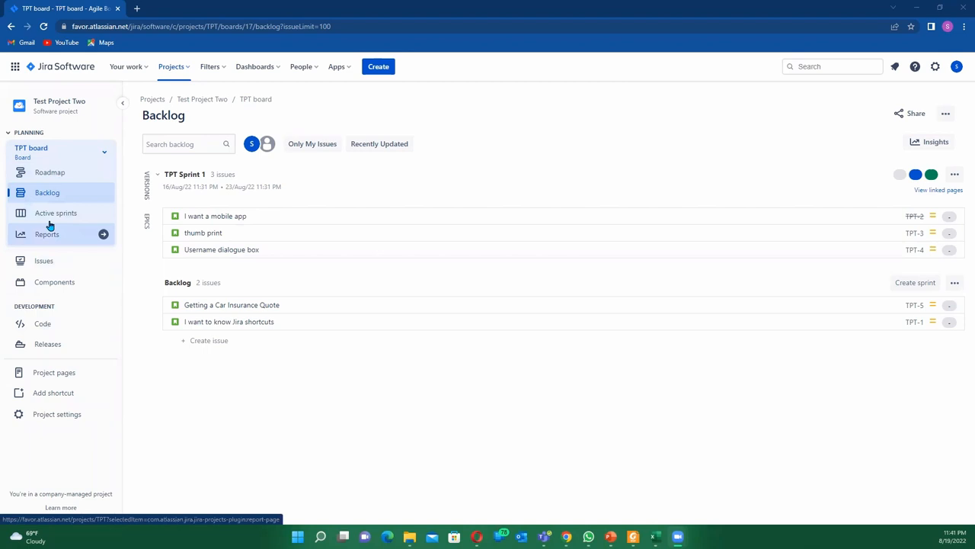
pyautogui.moveTo(43, 261)
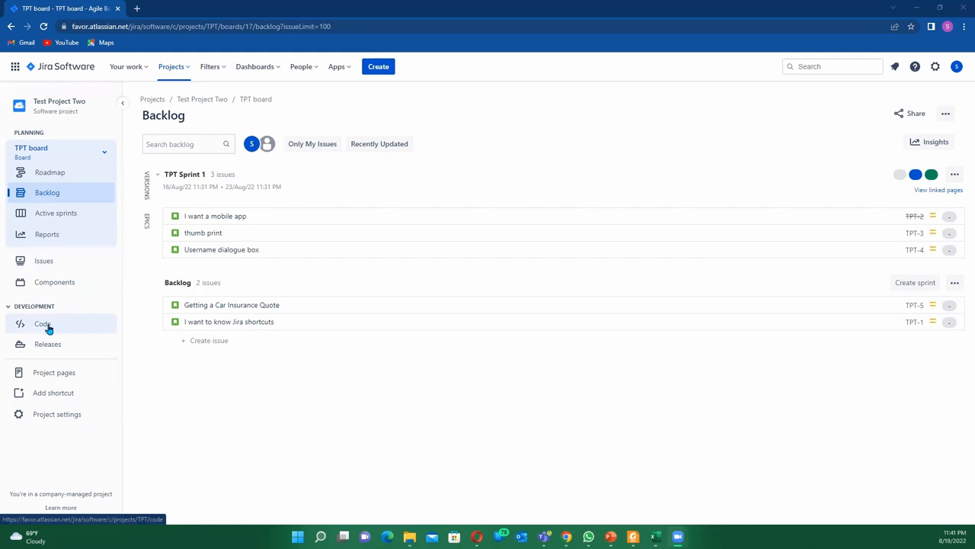
pyautogui.moveTo(47, 343)
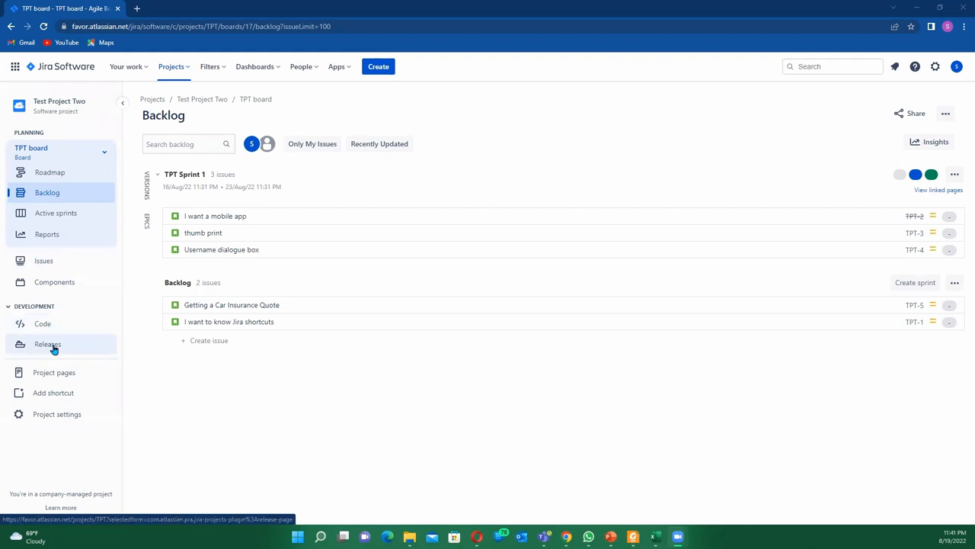
pyautogui.moveTo(40, 349)
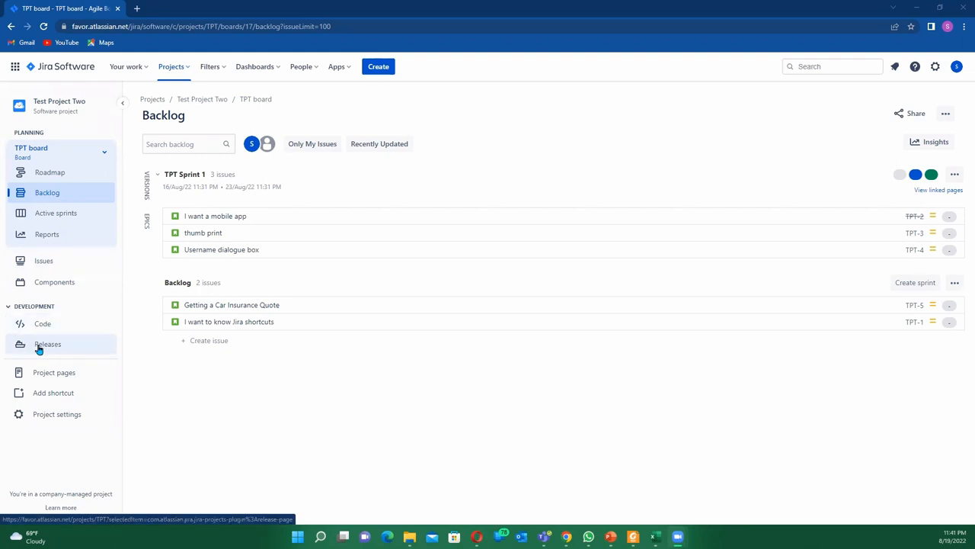
pyautogui.moveTo(47, 344)
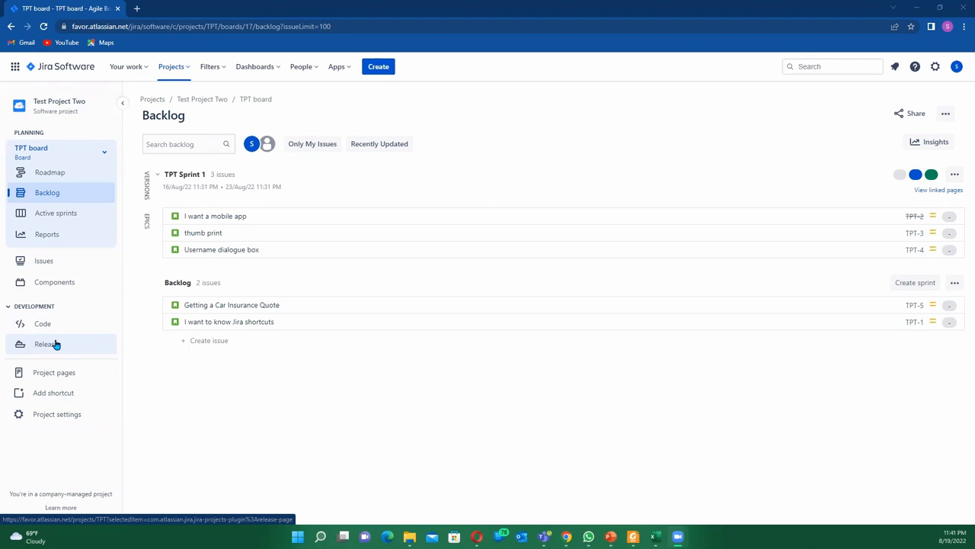
pyautogui.moveTo(24, 350)
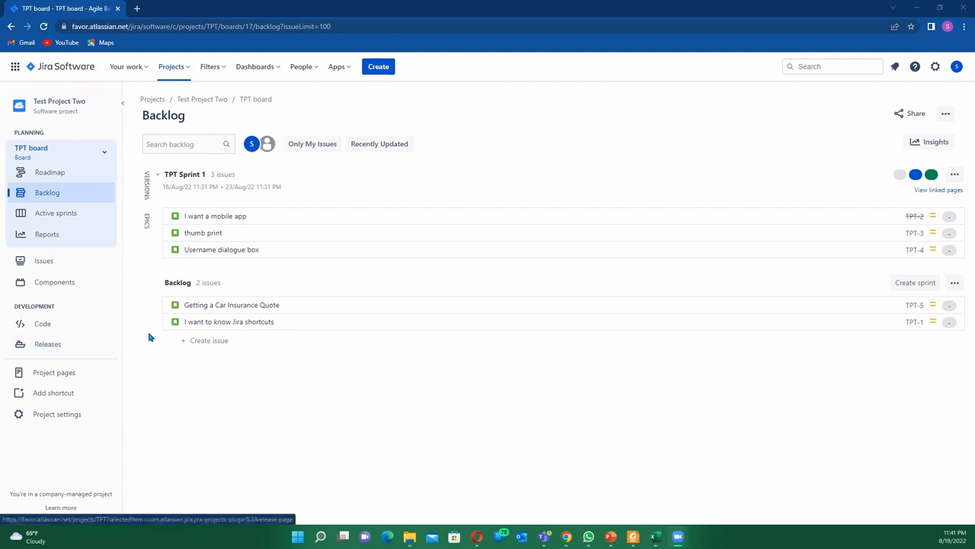
pyautogui.moveTo(830, 308)
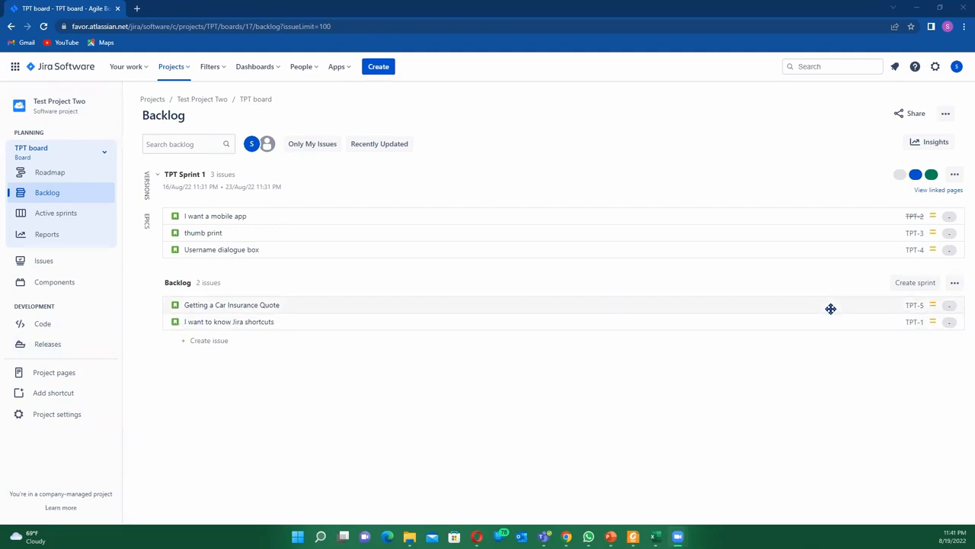
pyautogui.moveTo(848, 307)
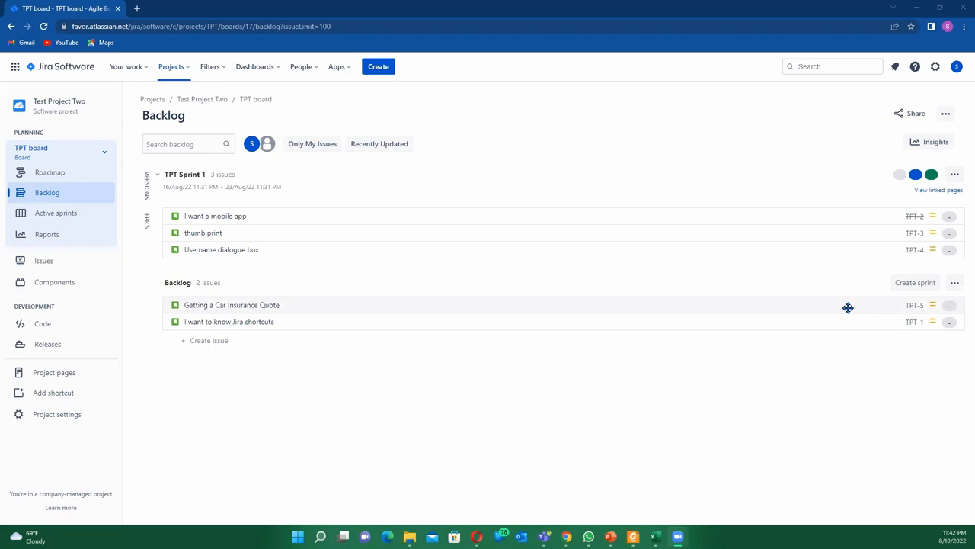
pyautogui.moveTo(819, 307)
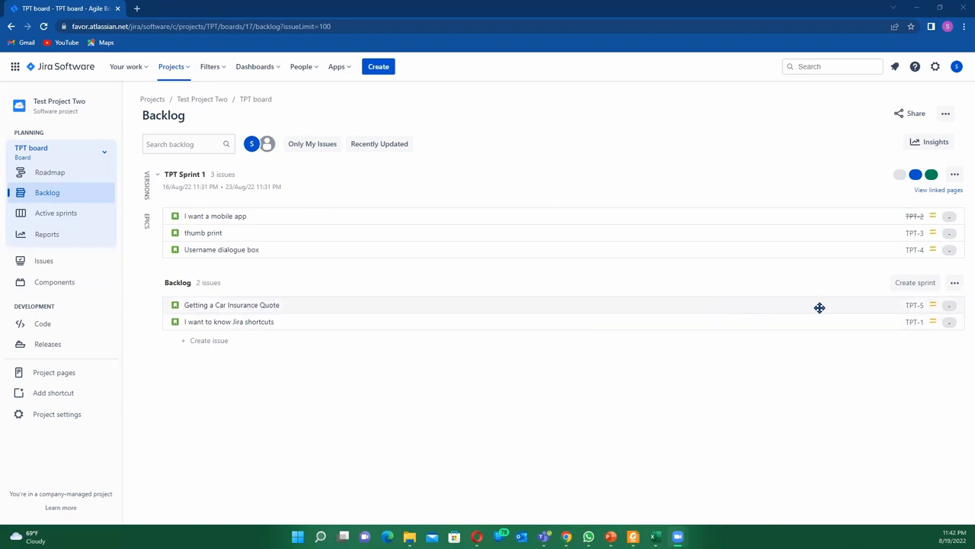
pyautogui.moveTo(824, 318)
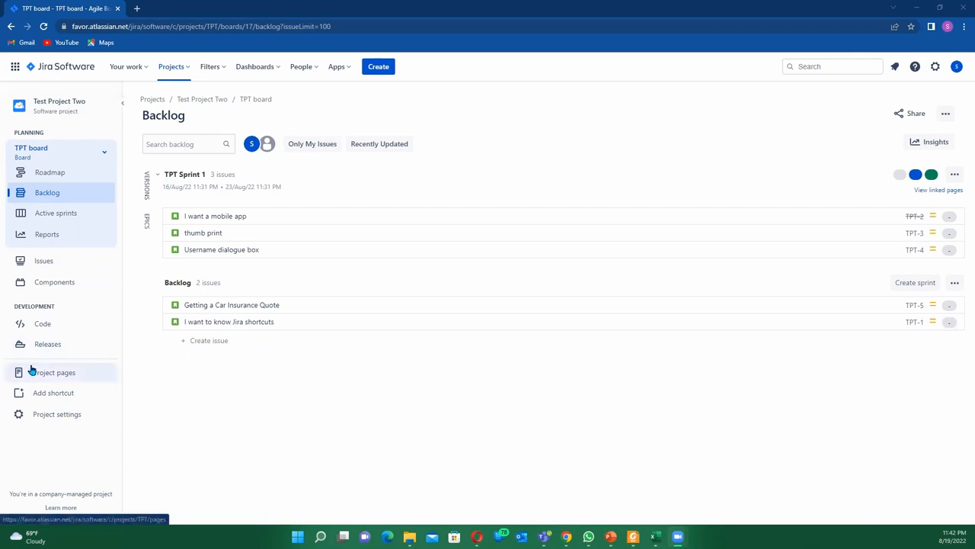
pyautogui.moveTo(47, 343)
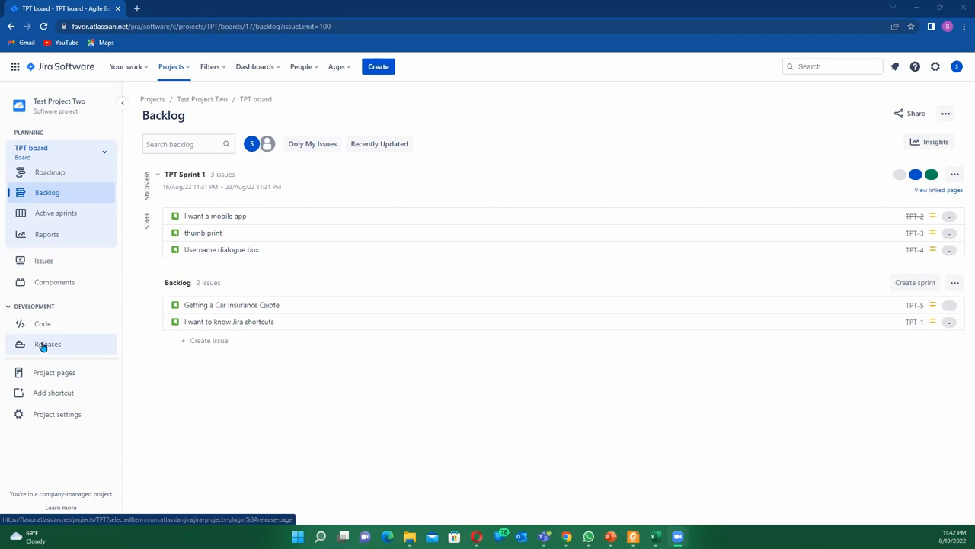
pyautogui.moveTo(38, 347)
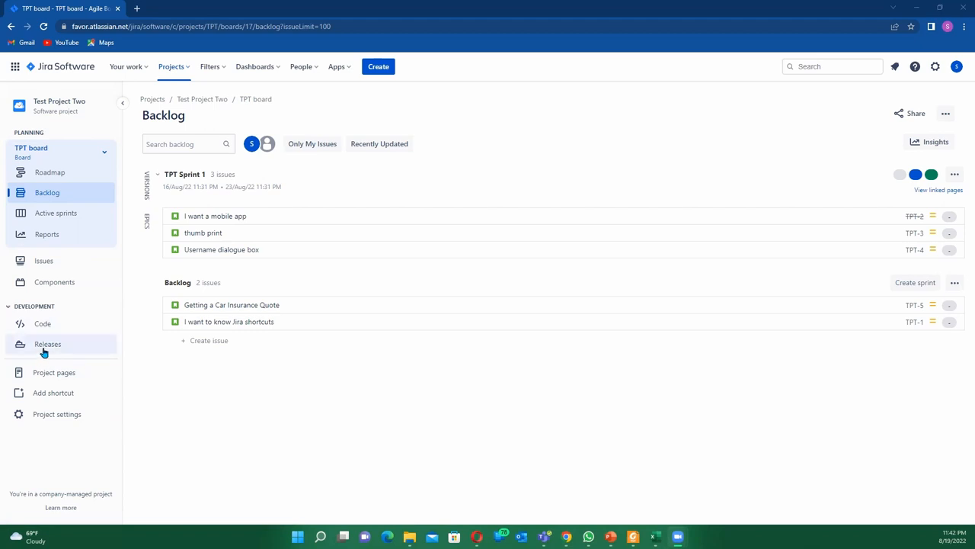
pyautogui.moveTo(47, 343)
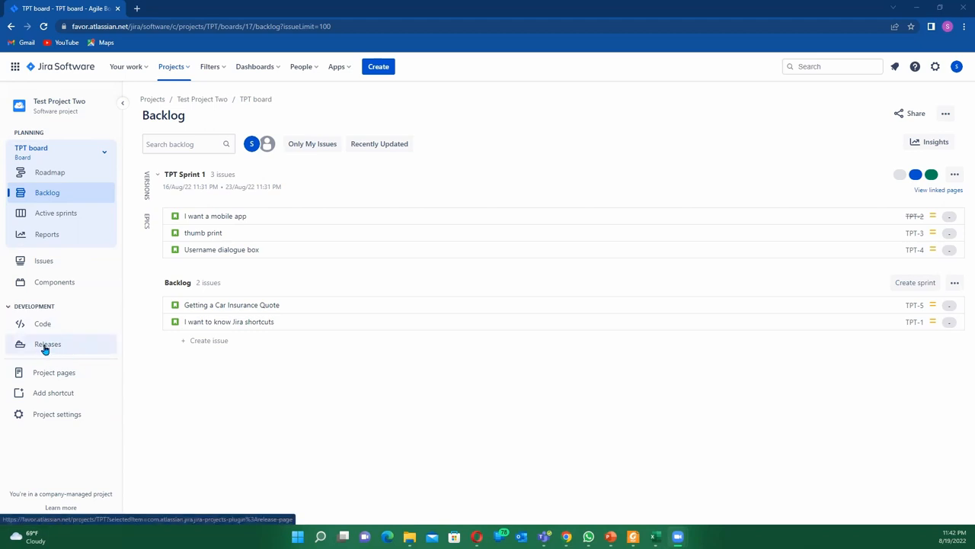
# - From the releases page, begin a new version and enter the name '2022.August Release'
pyautogui.click(47, 344)
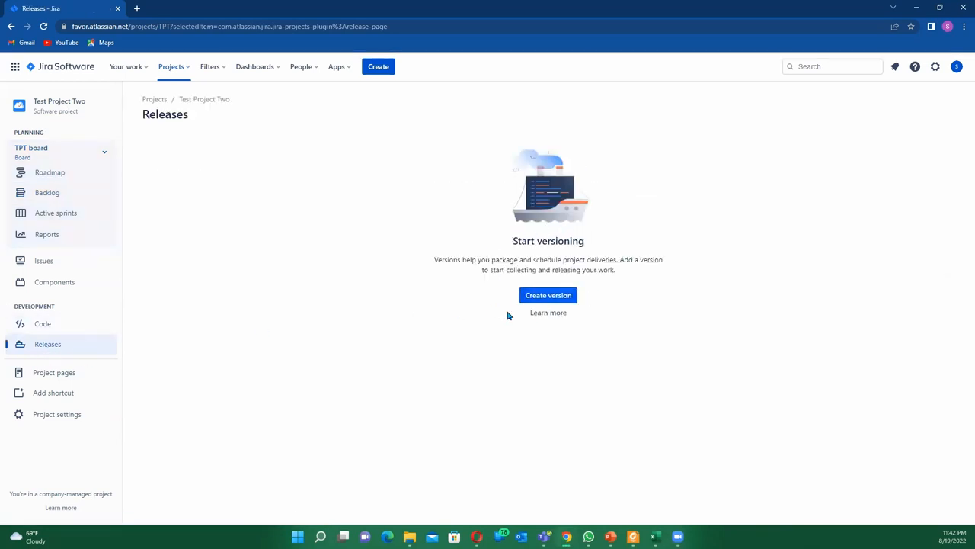
pyautogui.moveTo(602, 256)
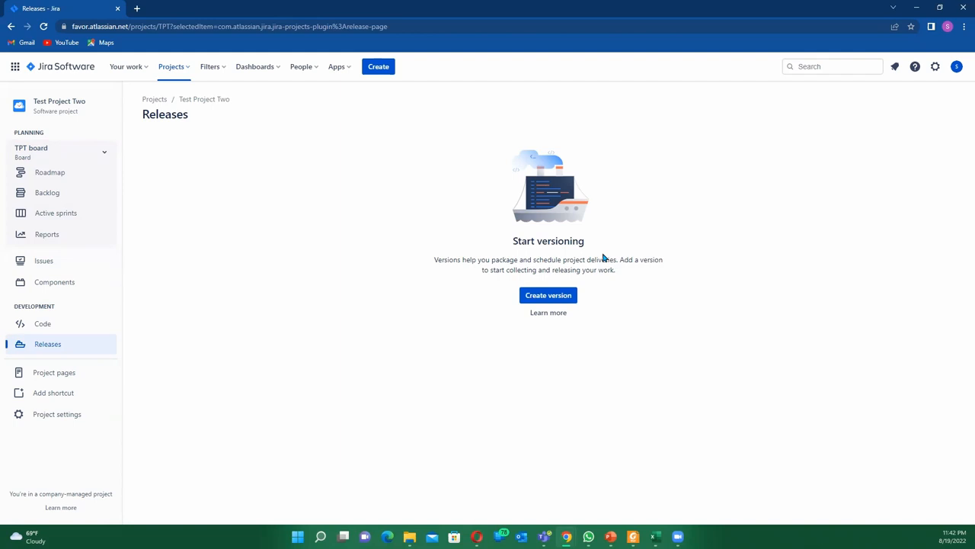
pyautogui.moveTo(514, 207)
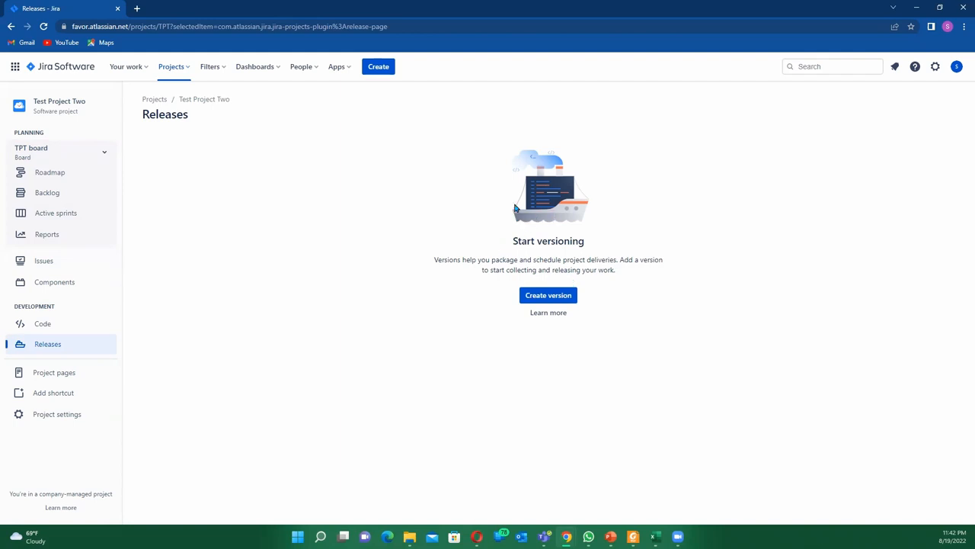
pyautogui.moveTo(501, 272)
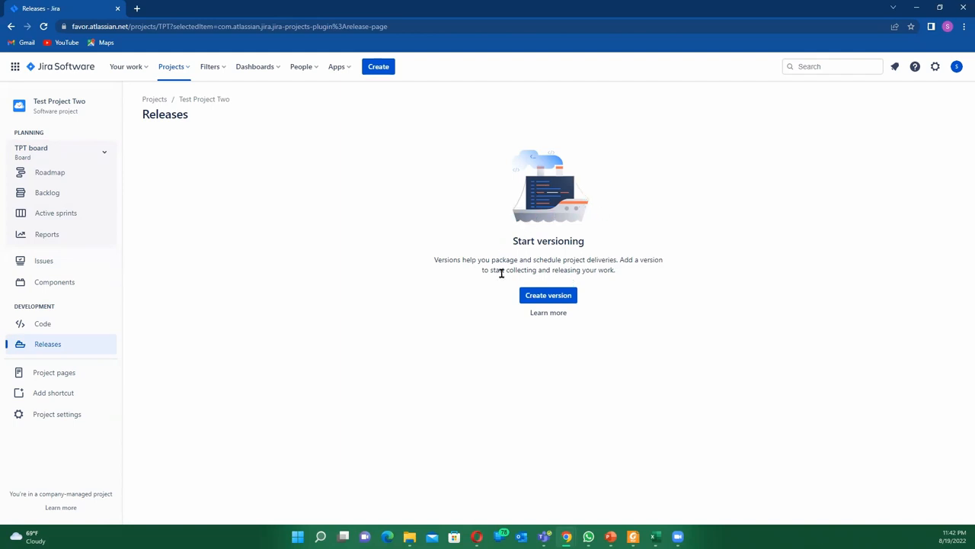
pyautogui.moveTo(455, 314)
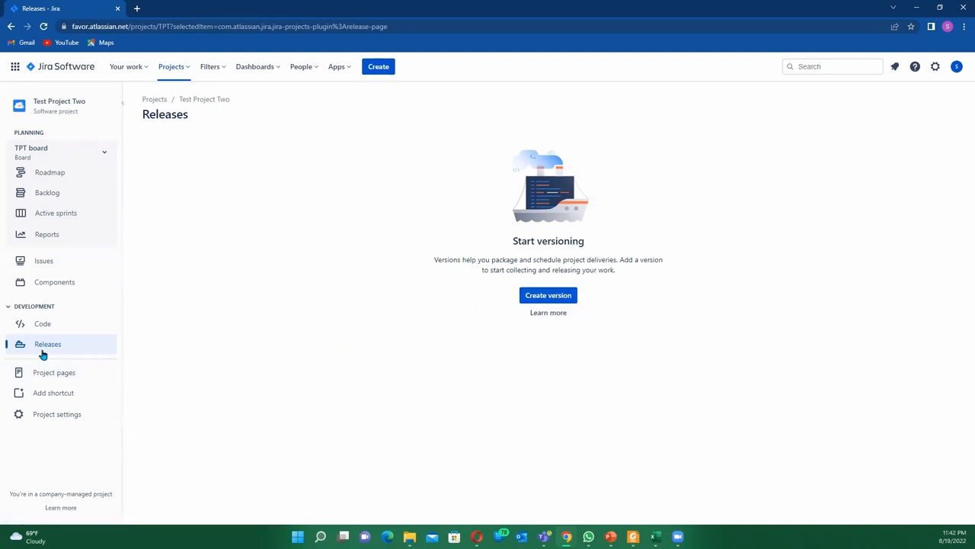
pyautogui.moveTo(80, 343)
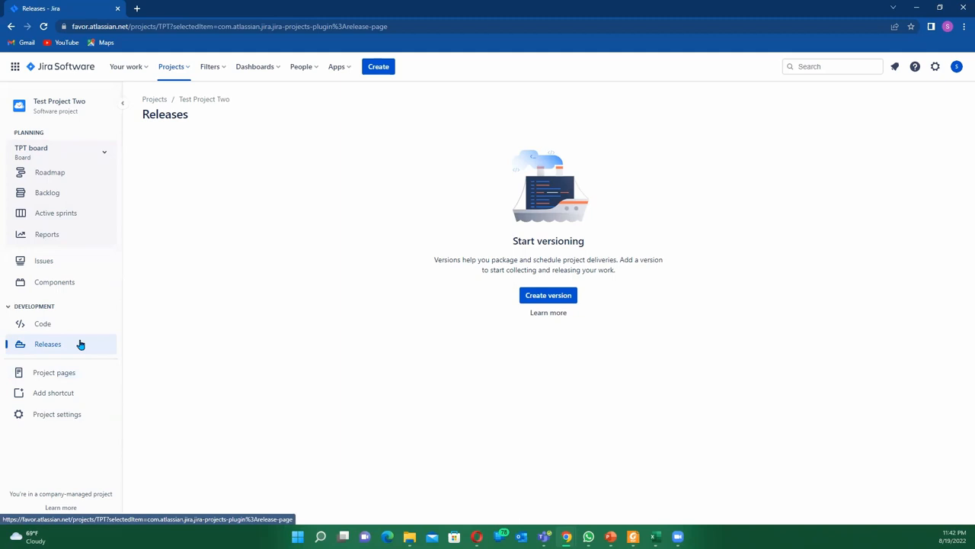
pyautogui.moveTo(83, 347)
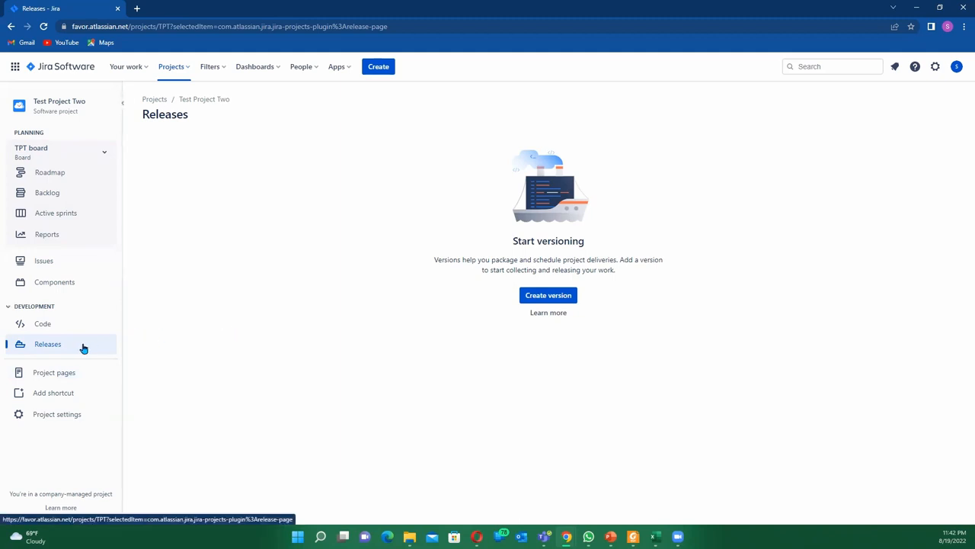
pyautogui.moveTo(96, 353)
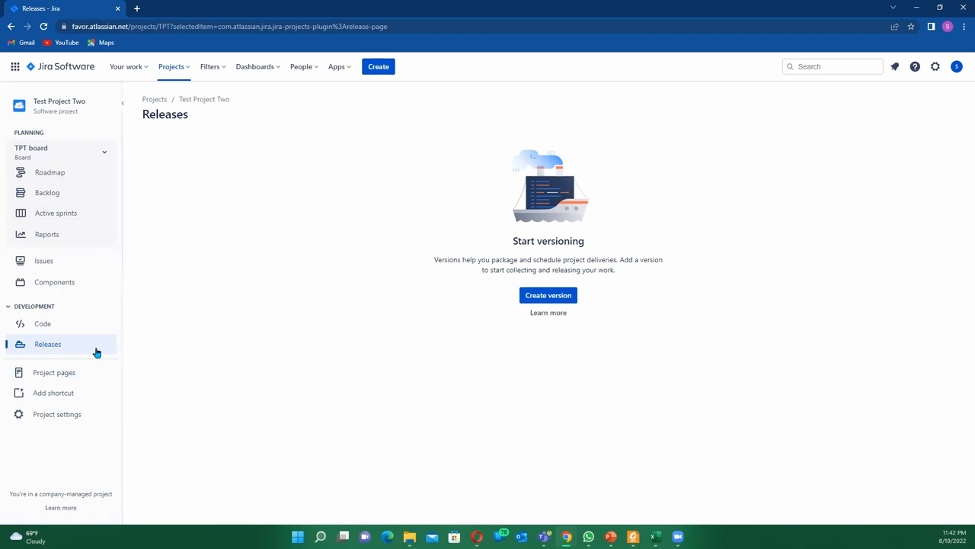
pyautogui.moveTo(203, 342)
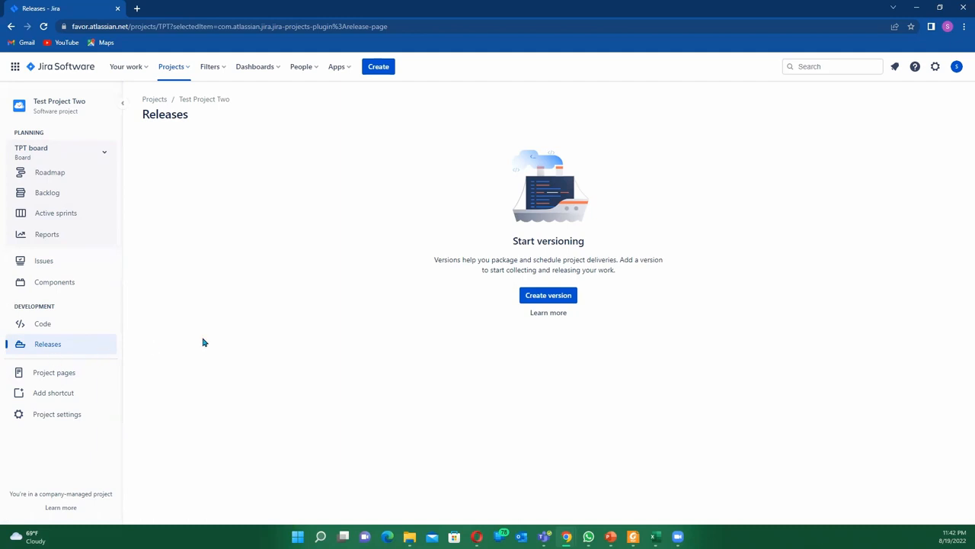
pyautogui.moveTo(429, 351)
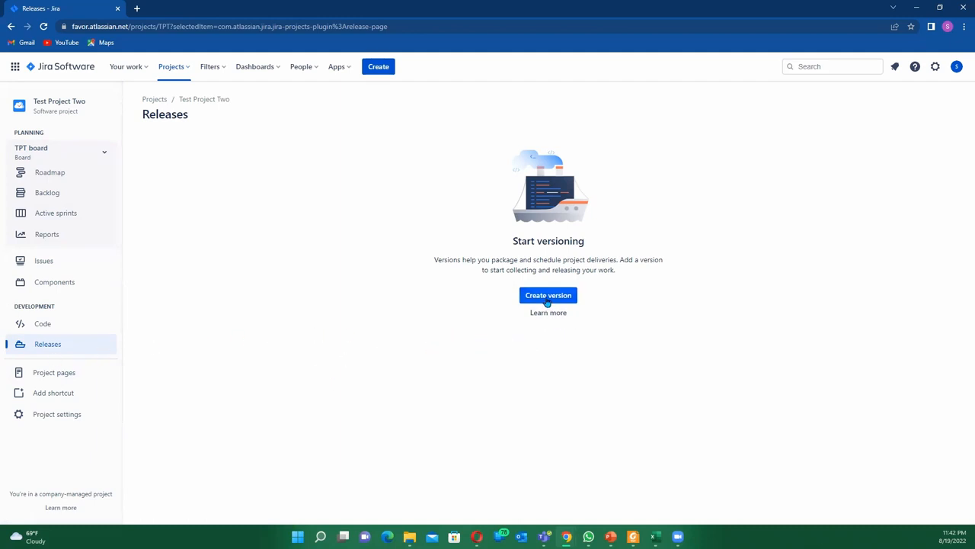
pyautogui.click(548, 295)
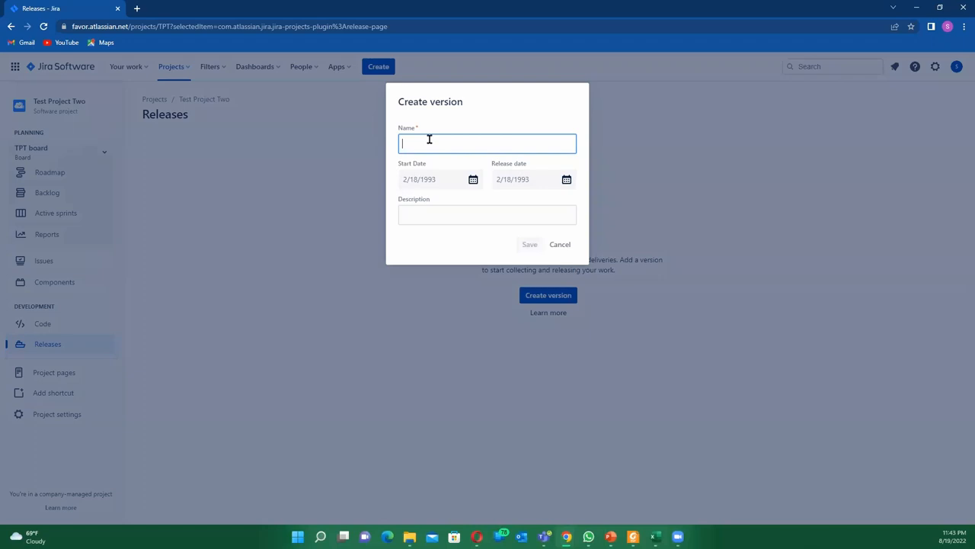
pyautogui.write('2022')
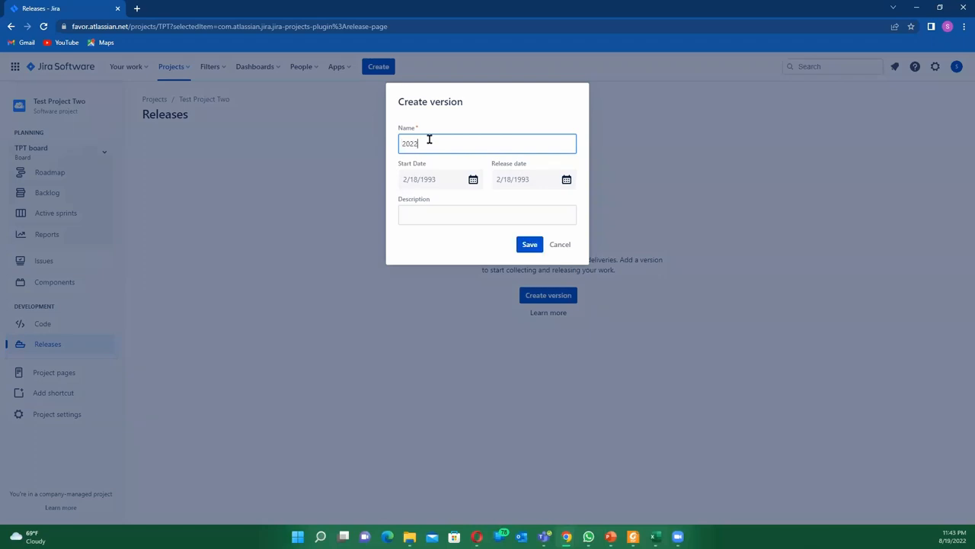
pyautogui.write('.August')
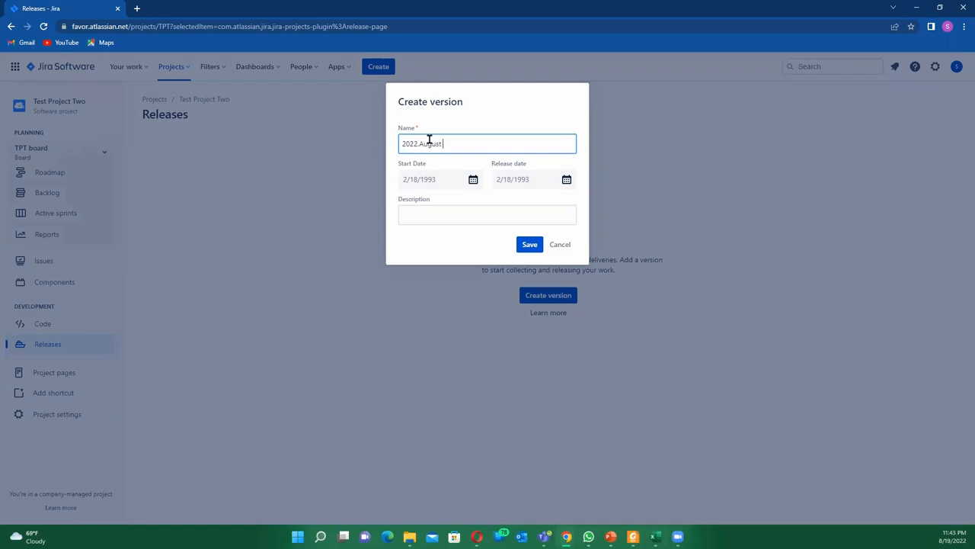
pyautogui.write('Releasse')
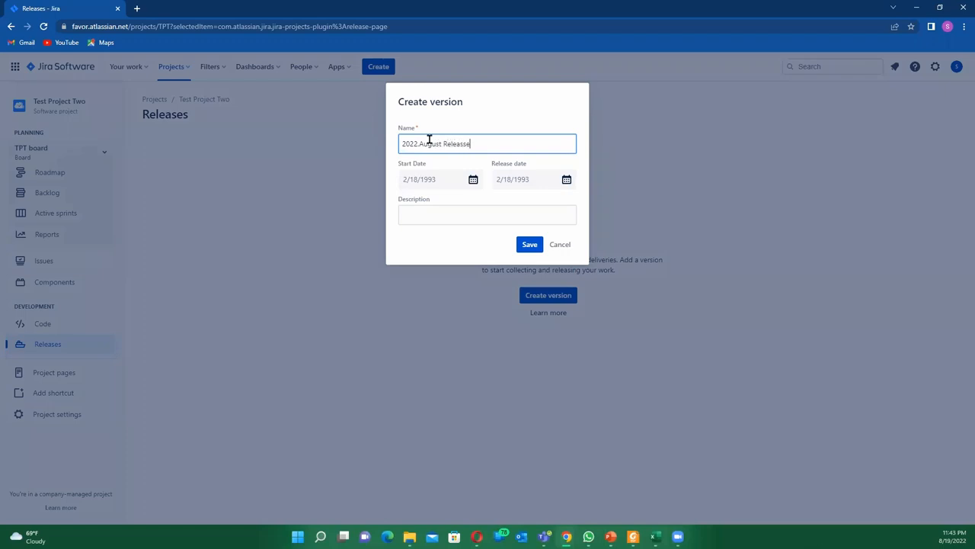
pyautogui.press('Backspace')
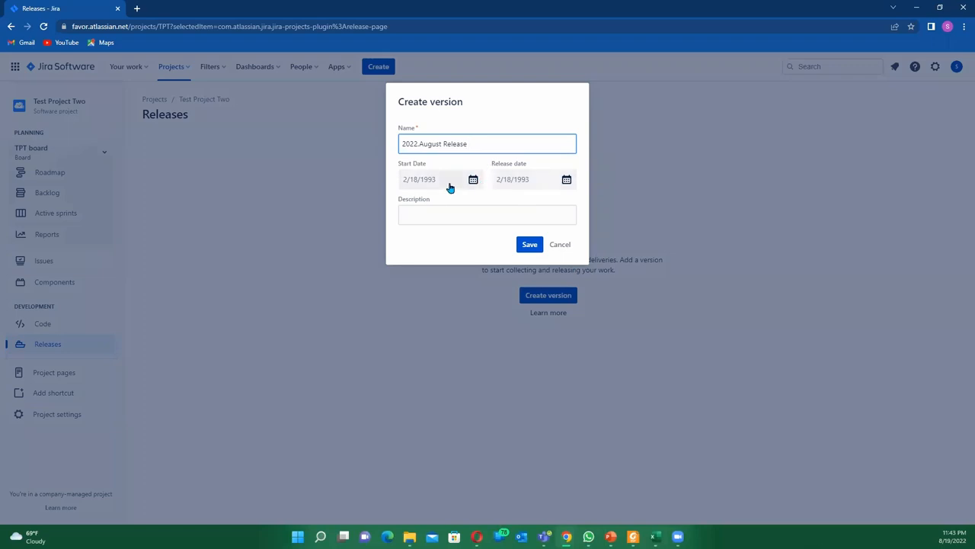
pyautogui.moveTo(449, 179)
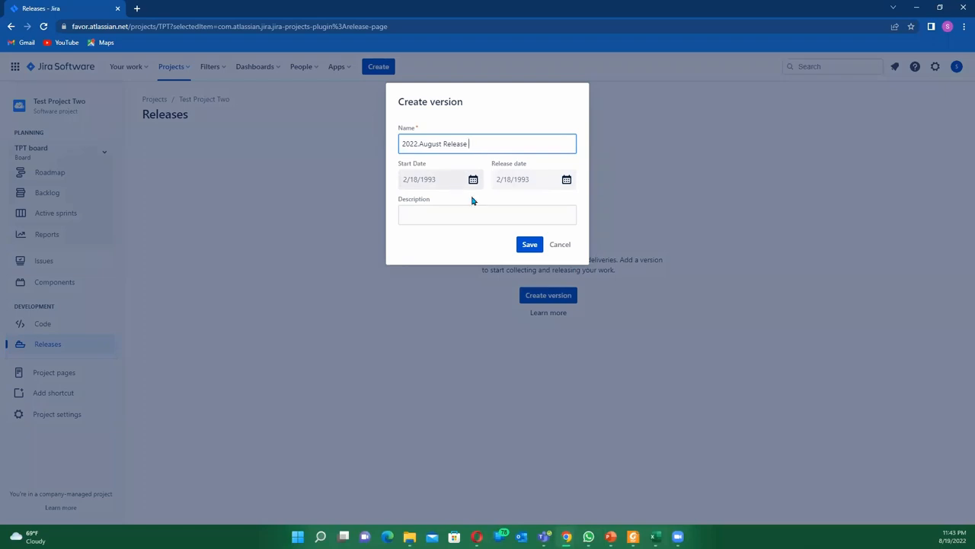
pyautogui.moveTo(466, 190)
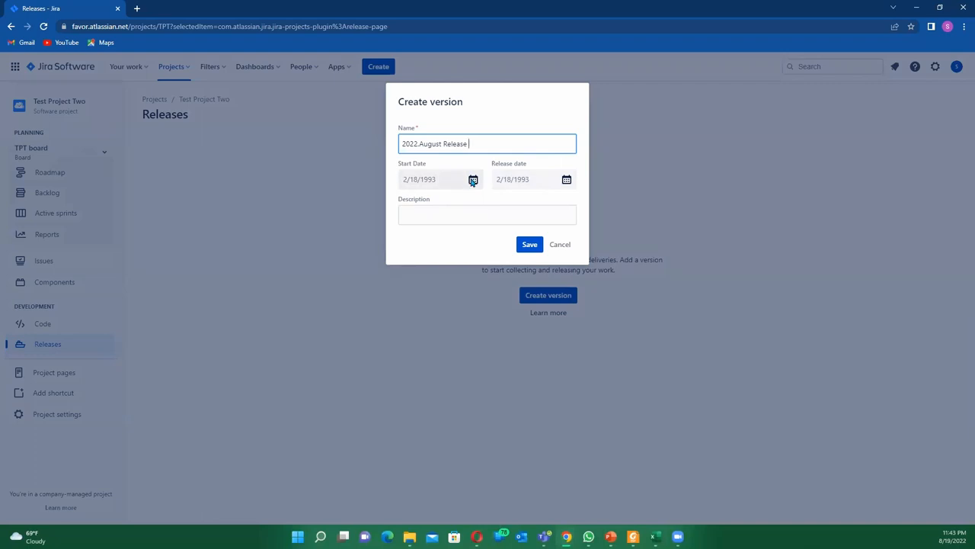
# - Pick start date Aug 1, 2022, release date Aug 31, 2022, and description 'Test'
pyautogui.click(473, 179)
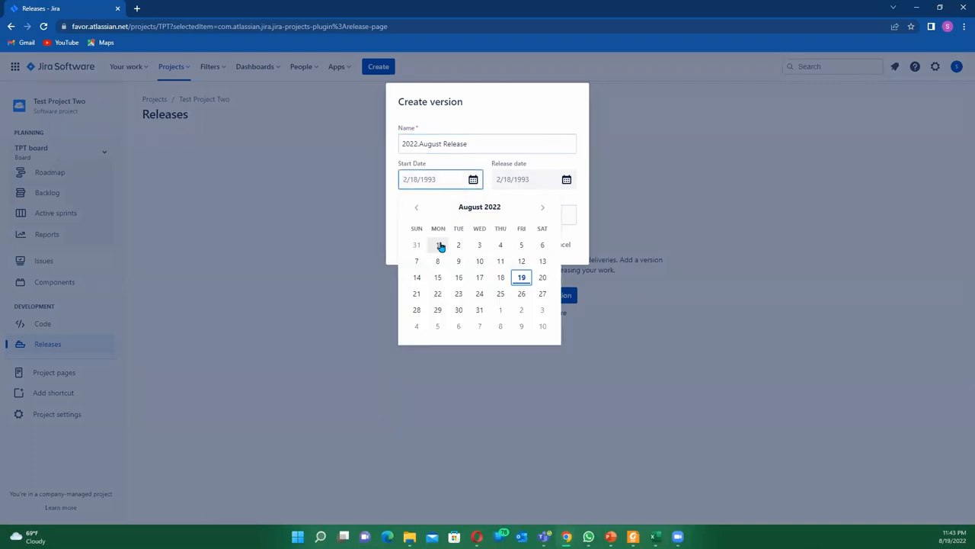
pyautogui.click(437, 245)
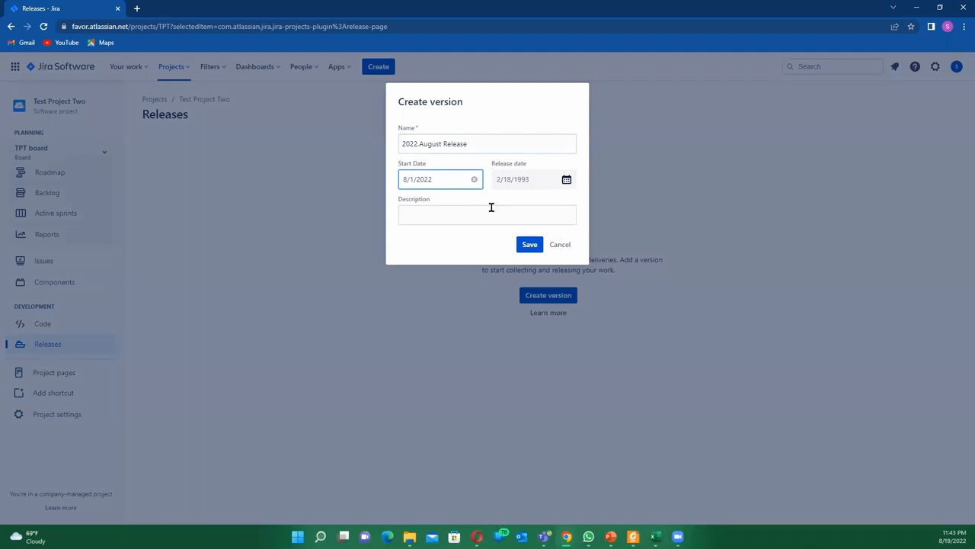
pyautogui.click(529, 179)
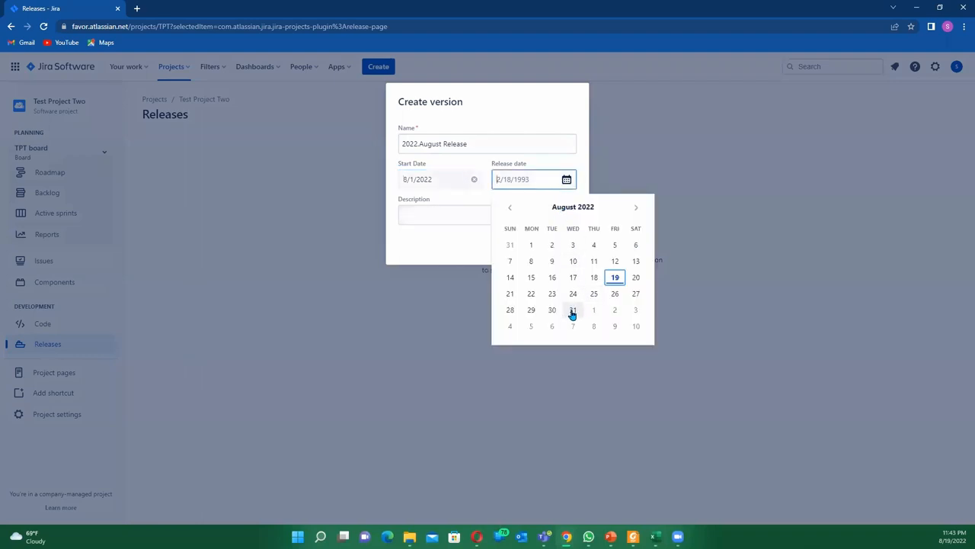
pyautogui.click(572, 309)
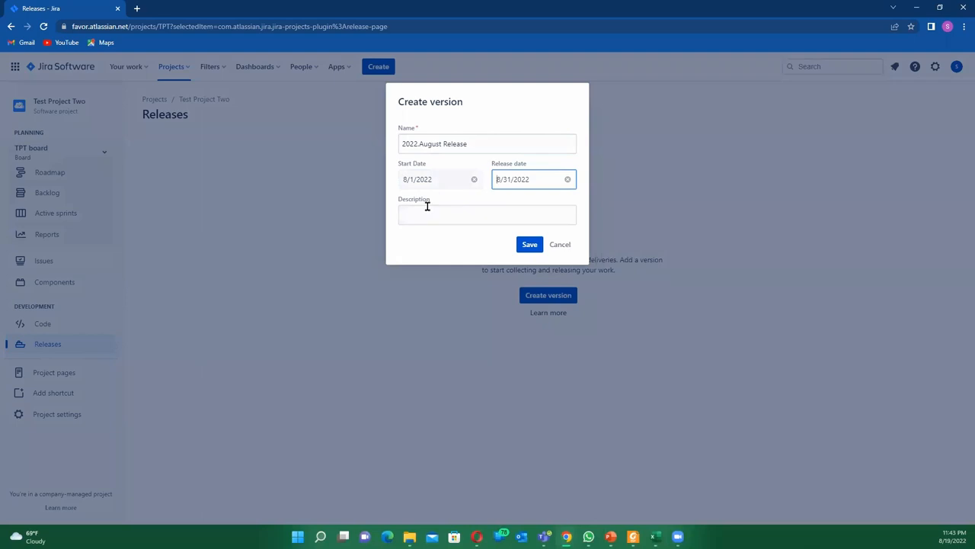
pyautogui.click(486, 214)
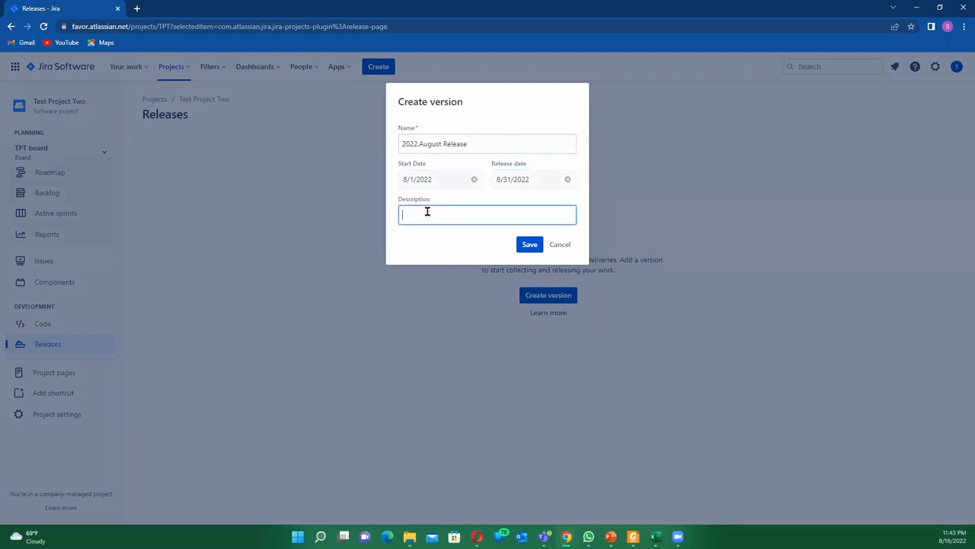
pyautogui.write('Test')
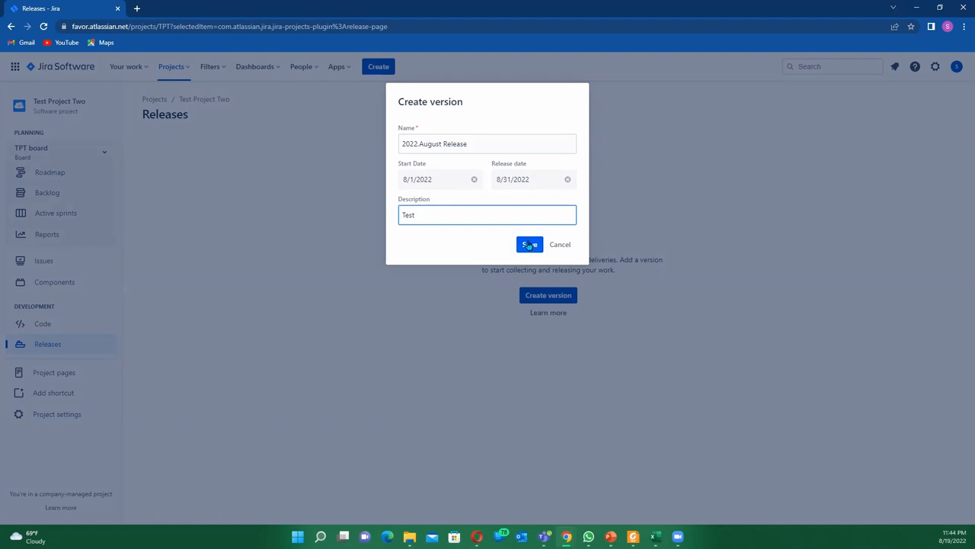
# - Save the 2022.August Release version with its Aug 1–31 dates and description
pyautogui.click(529, 243)
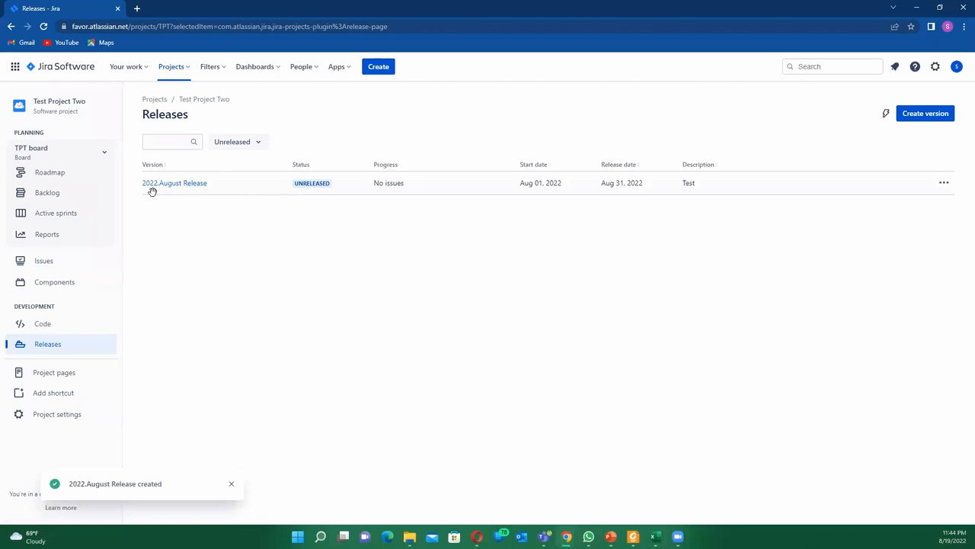
pyautogui.moveTo(236, 201)
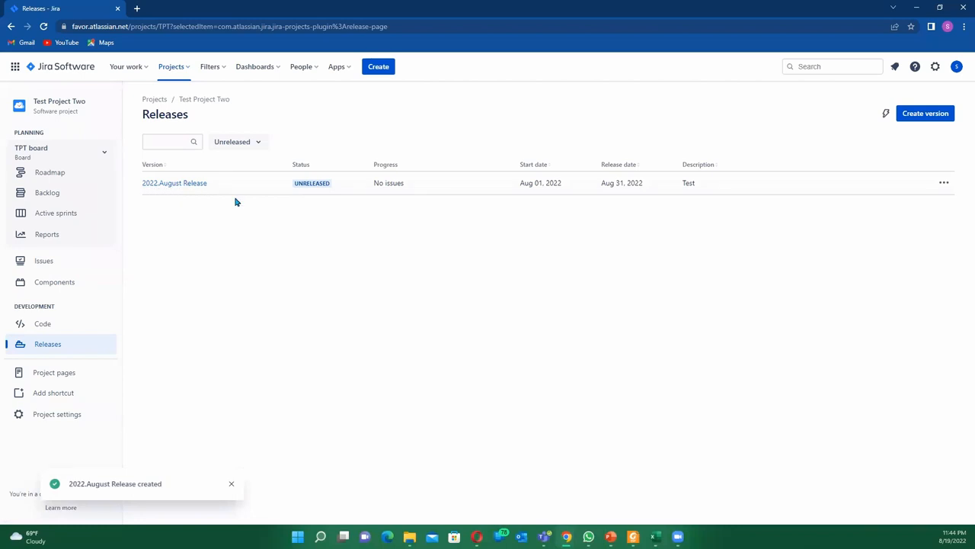
pyautogui.moveTo(168, 185)
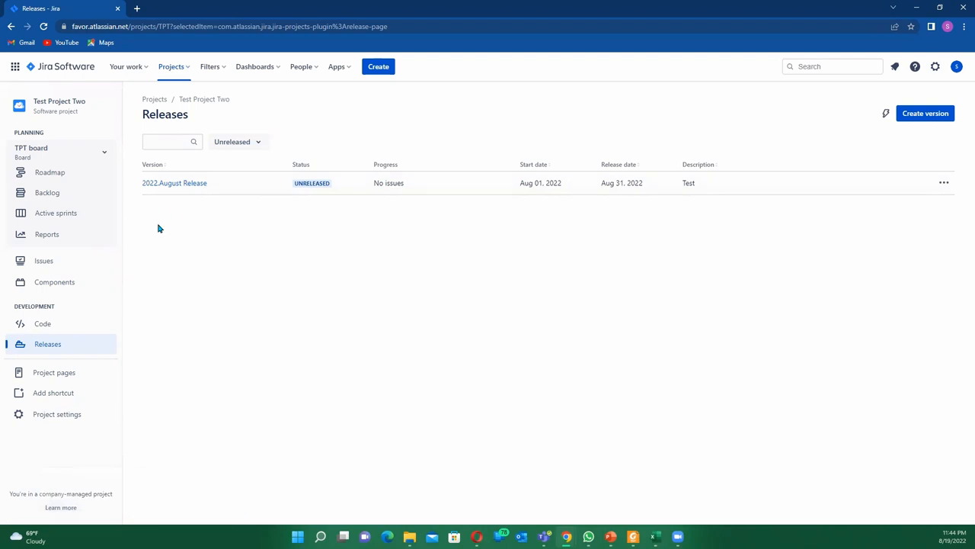
pyautogui.moveTo(153, 218)
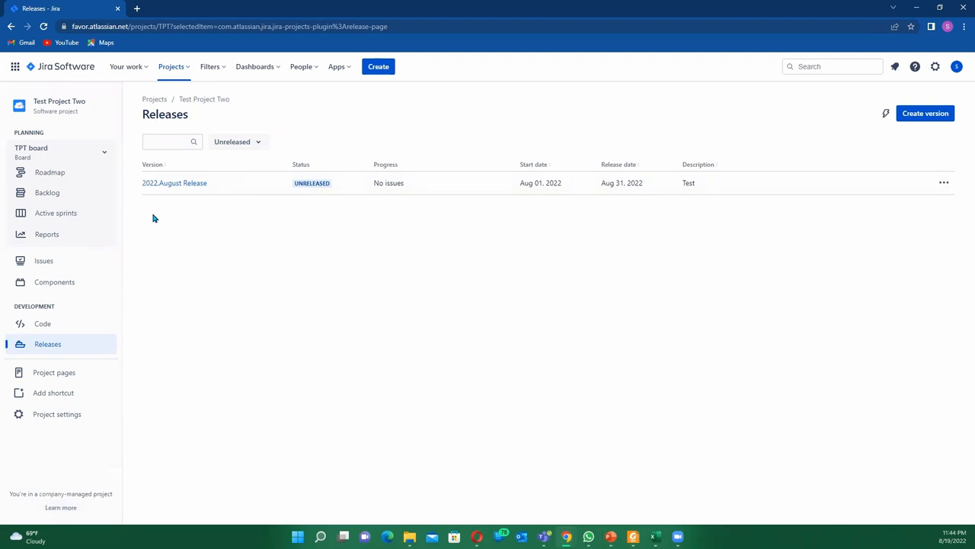
pyautogui.moveTo(48, 192)
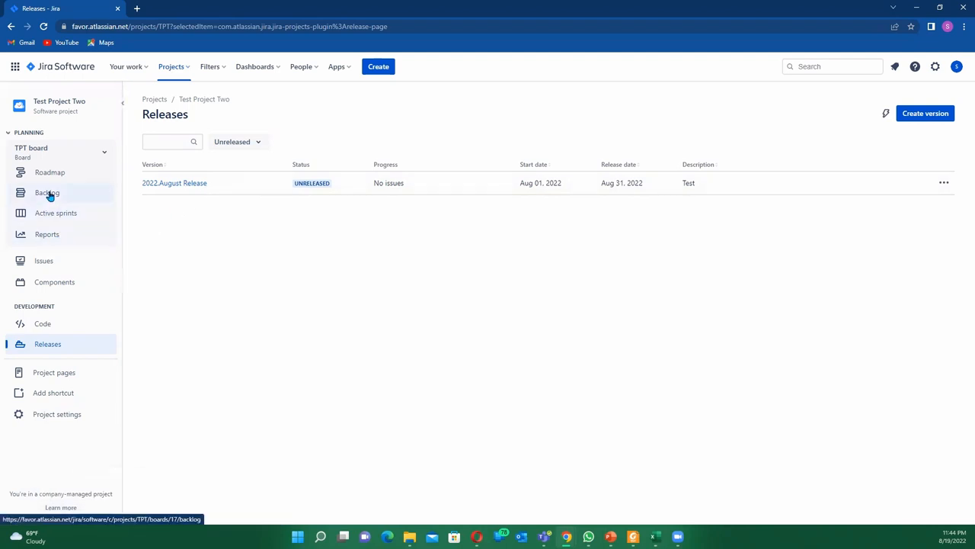
# - Go to the TPT backlog and open the VERSIONS panel
pyautogui.click(46, 192)
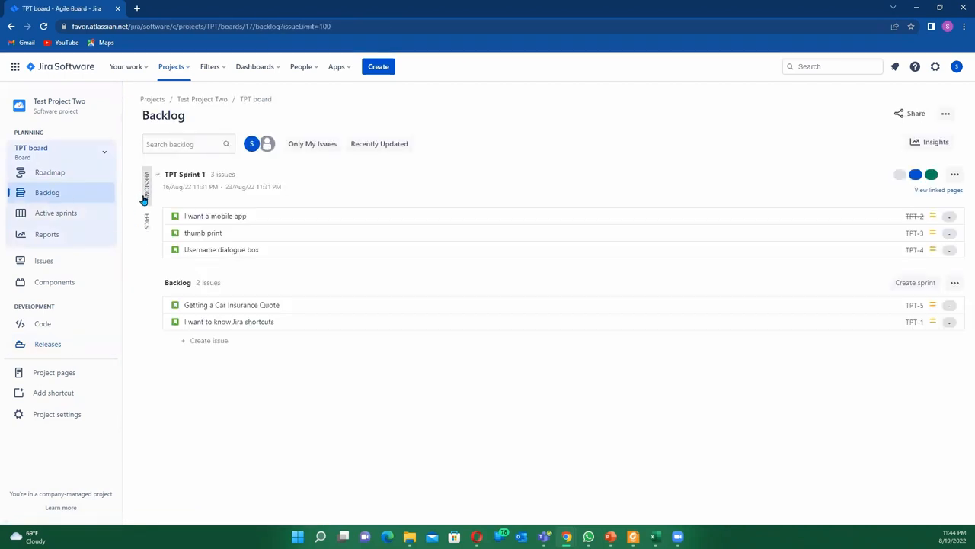
pyautogui.moveTo(146, 195)
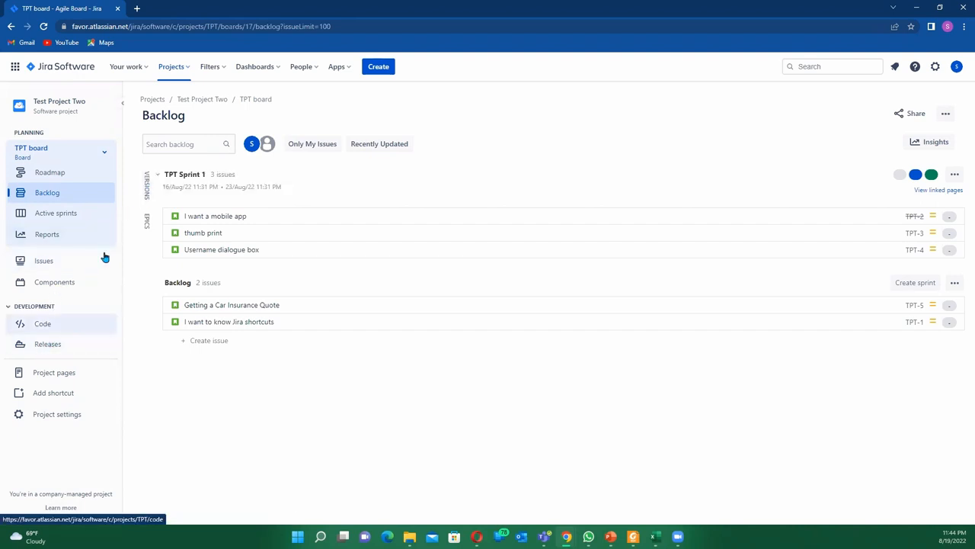
pyautogui.moveTo(147, 186)
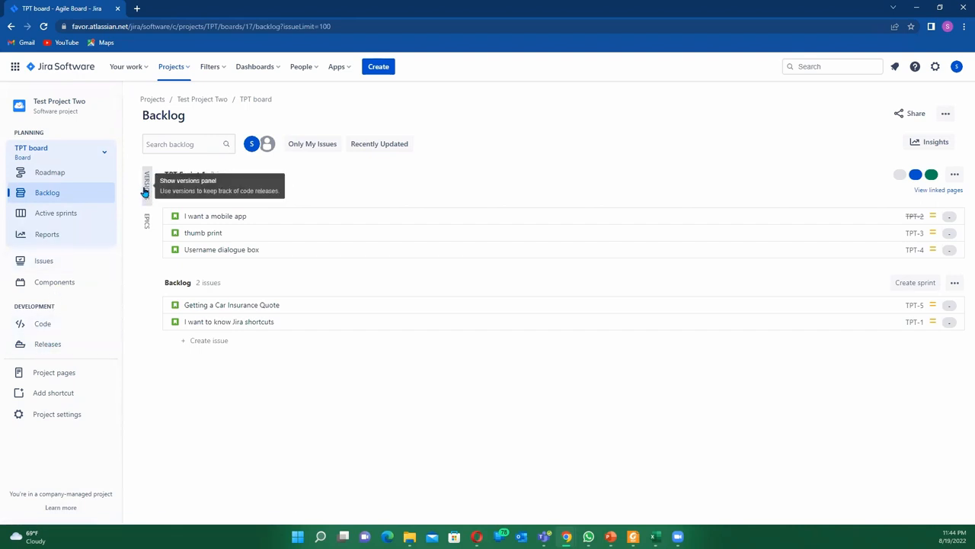
pyautogui.click(146, 187)
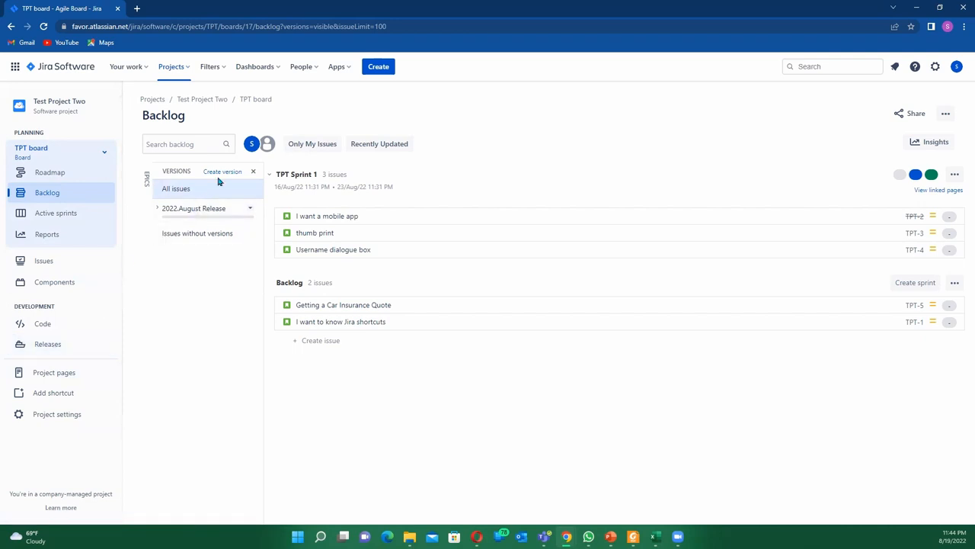
# - Fill a new version form: 'September Release', description 'Test two', start 1/Sep/25, release 29/Sep/22
pyautogui.click(221, 172)
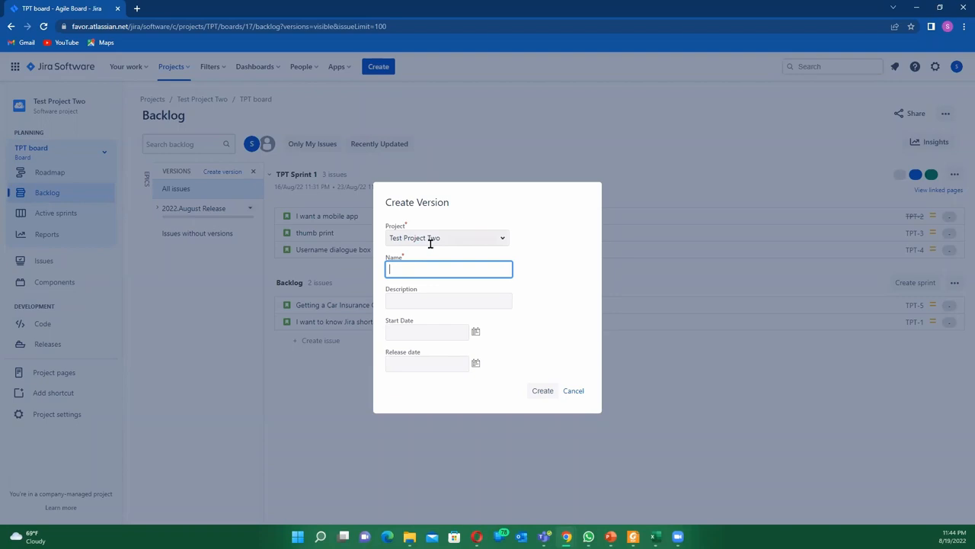
pyautogui.moveTo(404, 243)
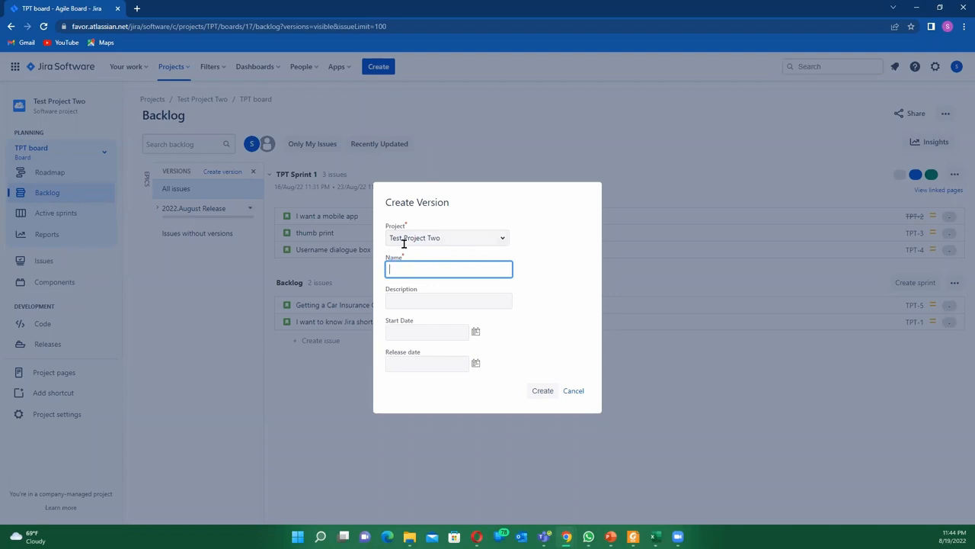
pyautogui.moveTo(459, 264)
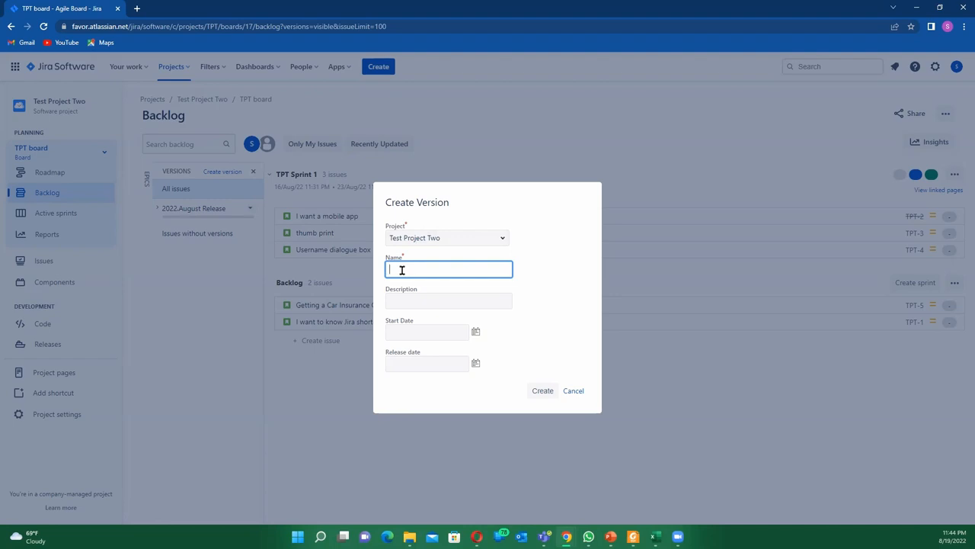
pyautogui.write('se')
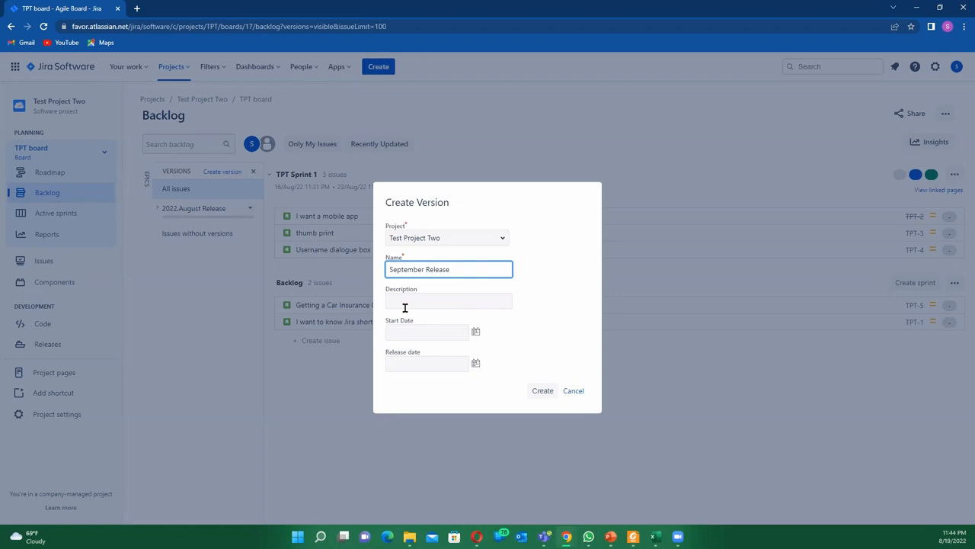
pyautogui.write('Te')
pyautogui.click(427, 331)
pyautogui.write('19/Sep/25')
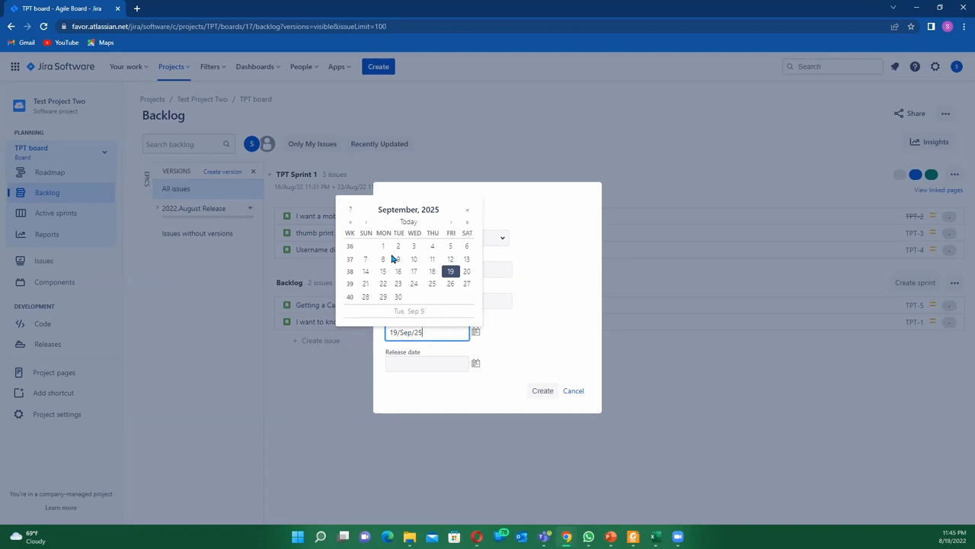
pyautogui.click(382, 246)
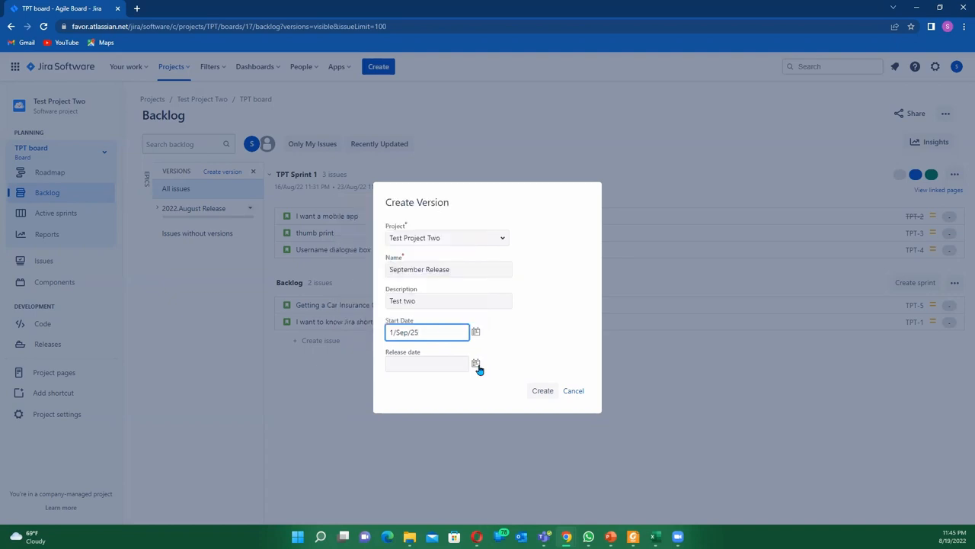
pyautogui.click(475, 362)
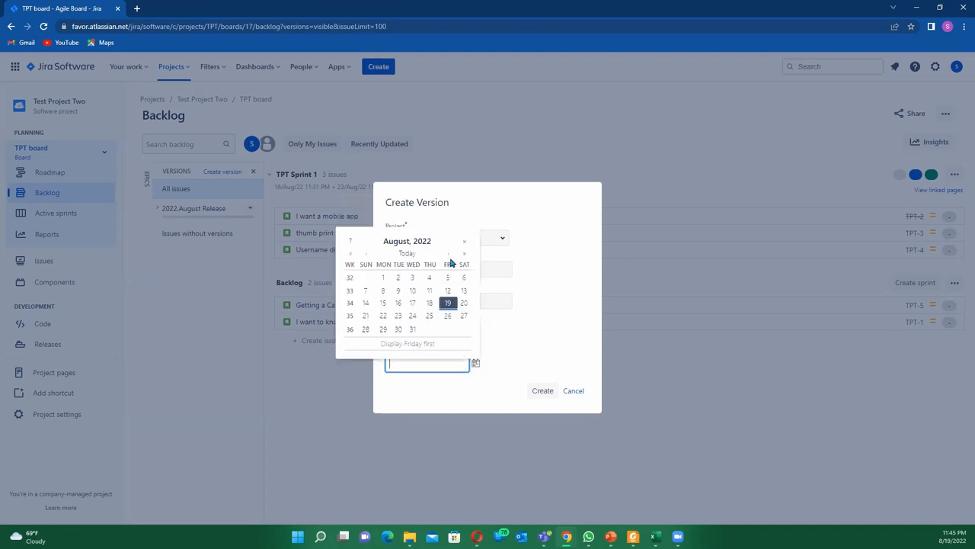
pyautogui.click(449, 253)
pyautogui.write('29/Sep/22')
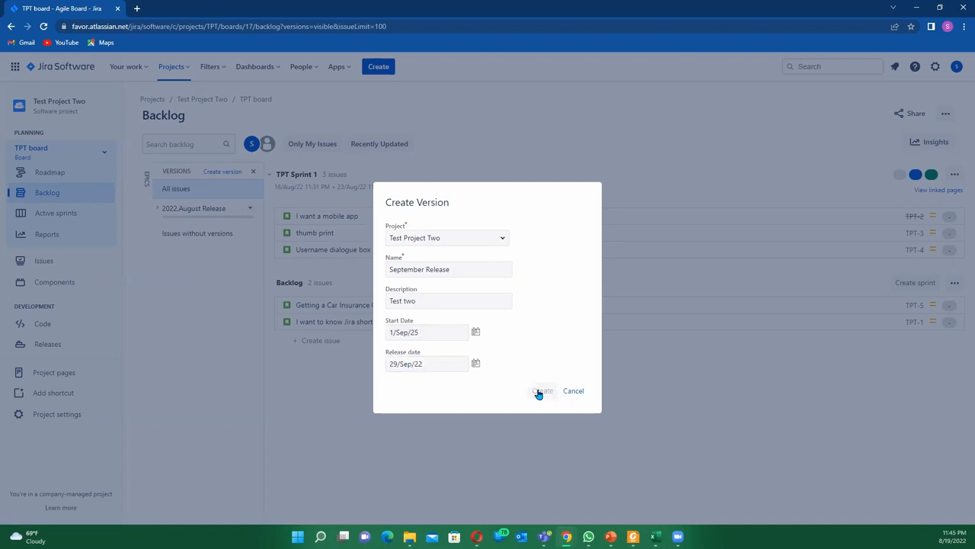
# - After the date error, change the start date to 1/Sep/22 and create September Release
pyautogui.click(543, 391)
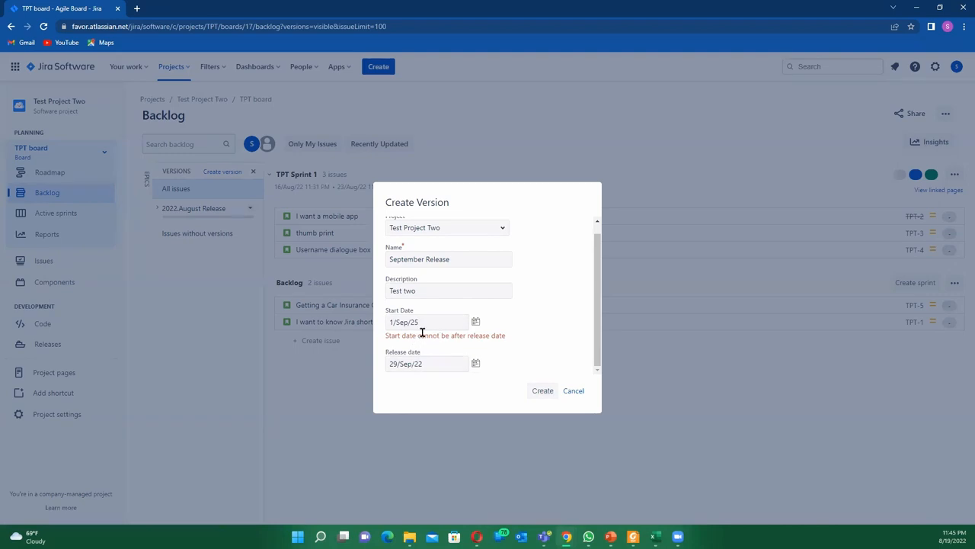
pyautogui.click(426, 322)
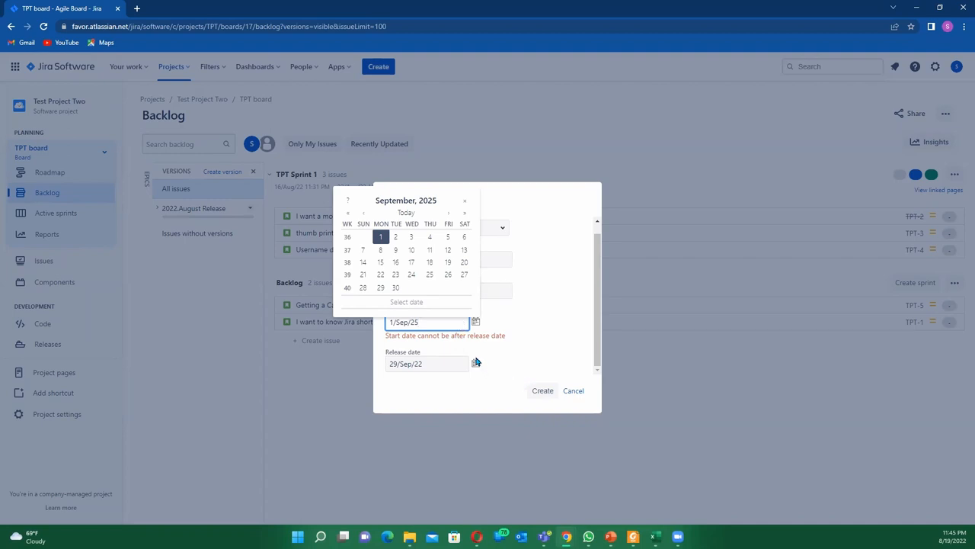
pyautogui.moveTo(397, 221)
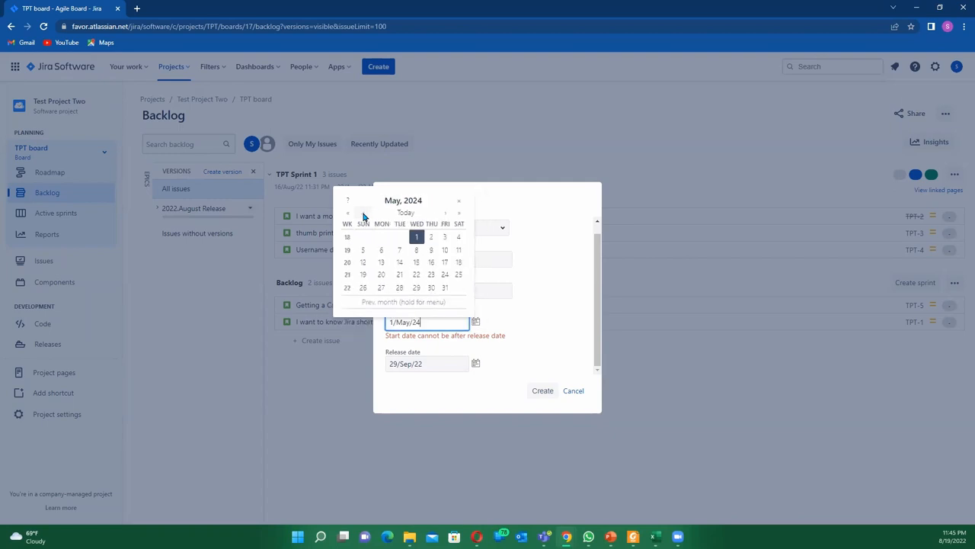
pyautogui.click(348, 212)
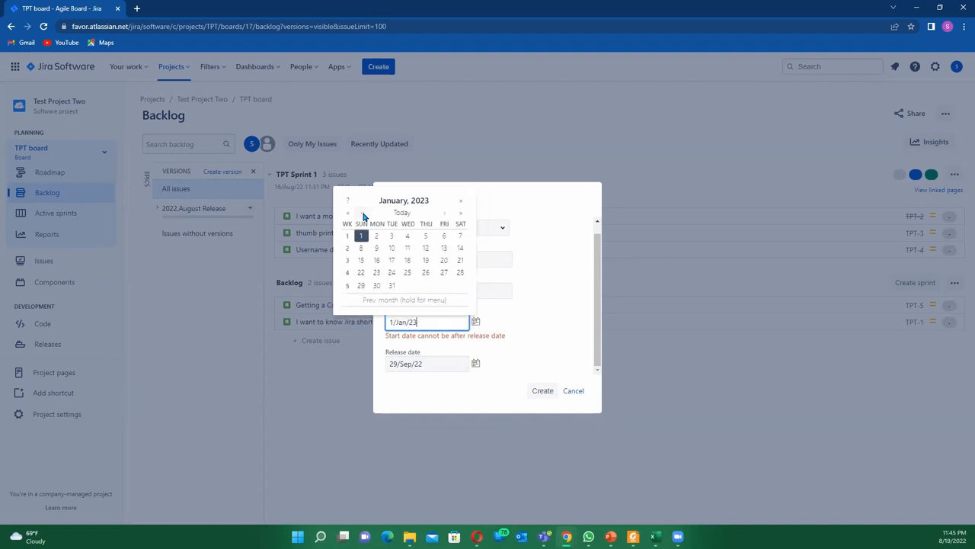
pyautogui.click(349, 213)
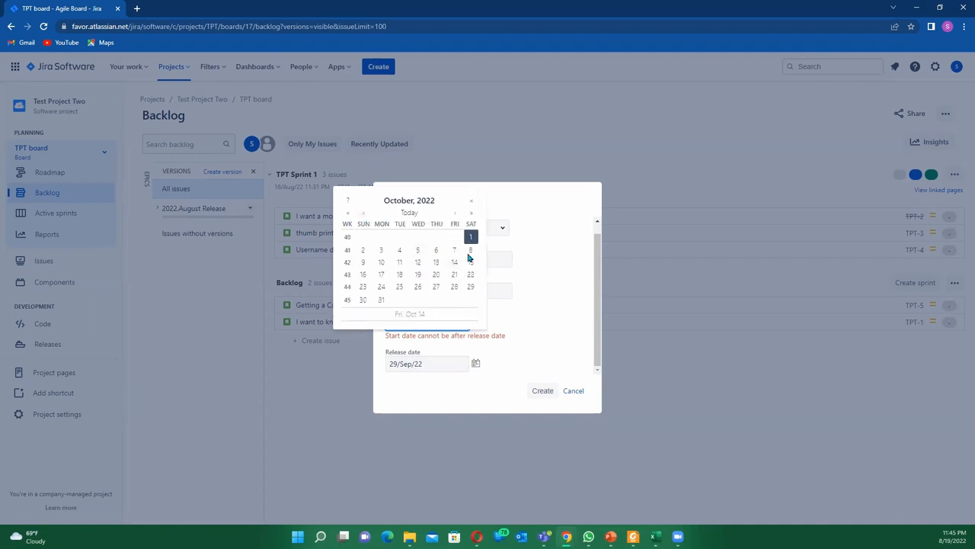
pyautogui.click(347, 213)
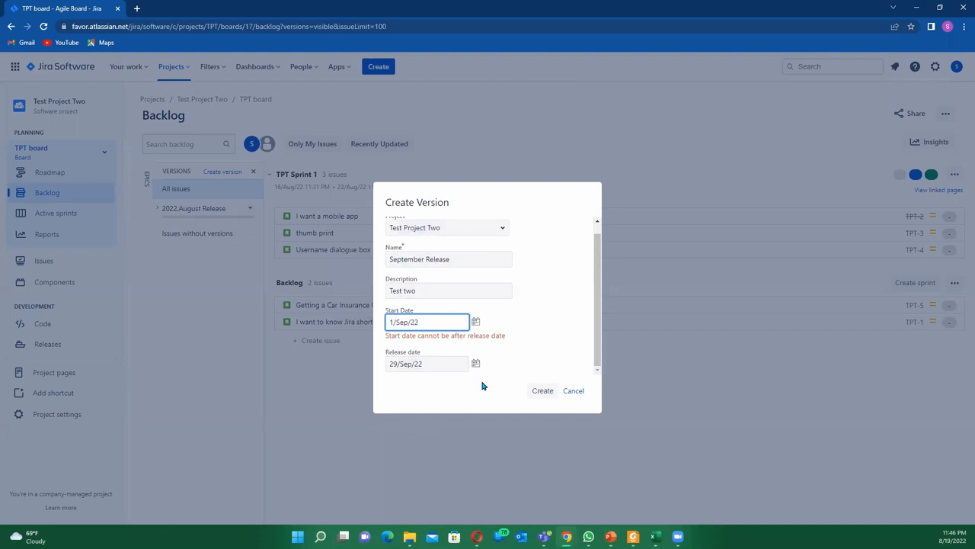
pyautogui.click(543, 390)
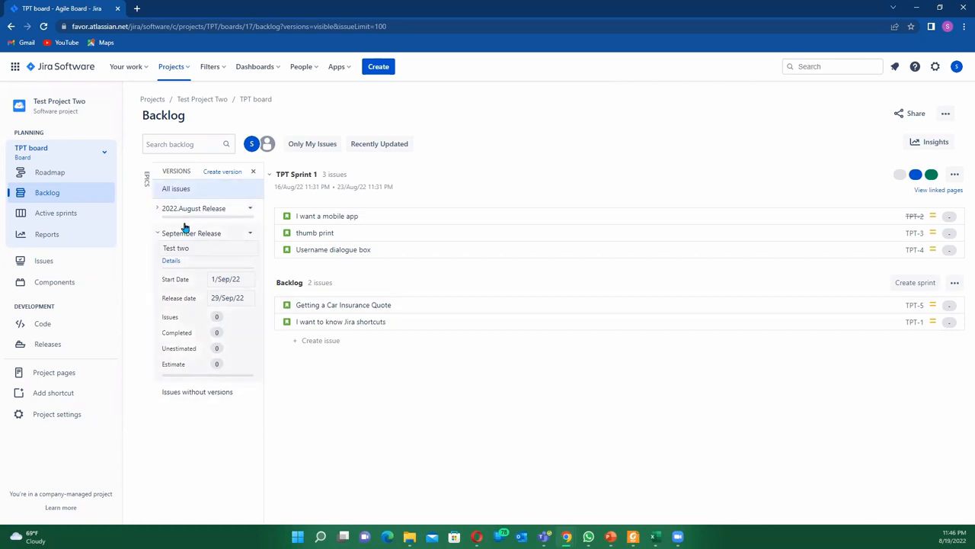
pyautogui.moveTo(391, 355)
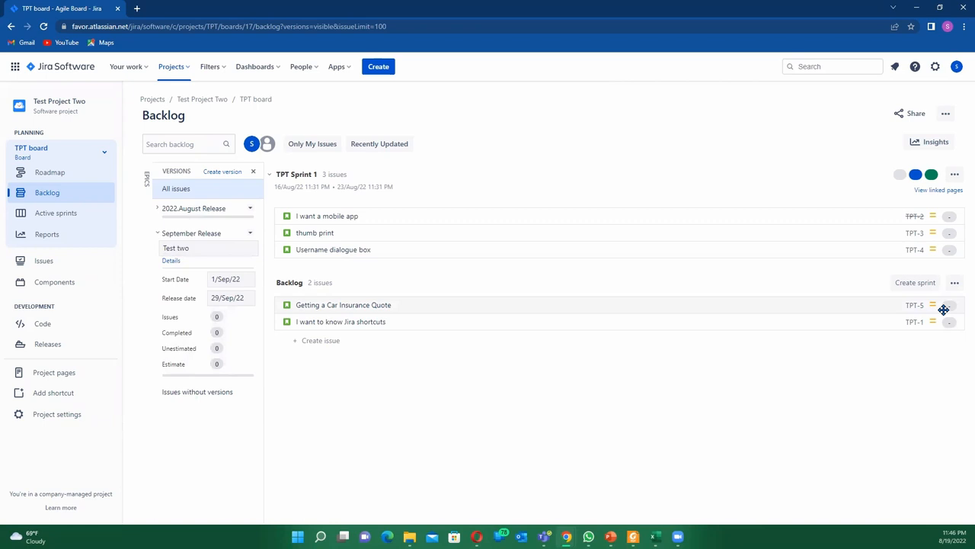
pyautogui.moveTo(319, 299)
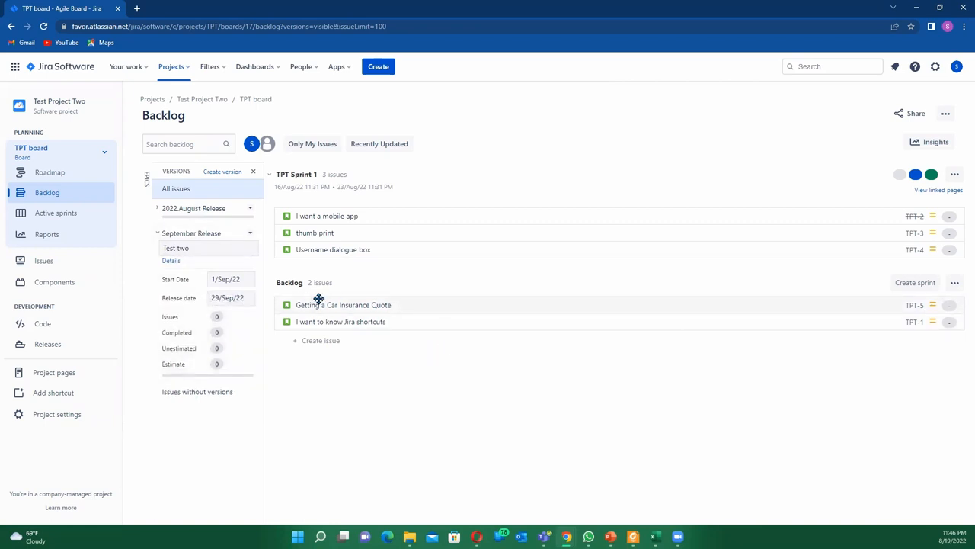
# - Select the 'Getting a Car Insurance Quote' story in the backlog
pyautogui.click(343, 304)
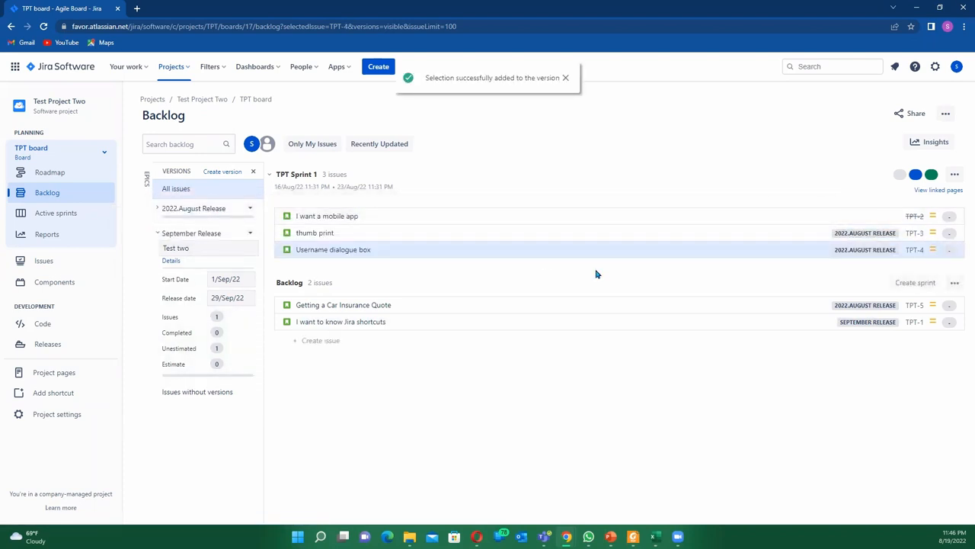
pyautogui.moveTo(495, 221)
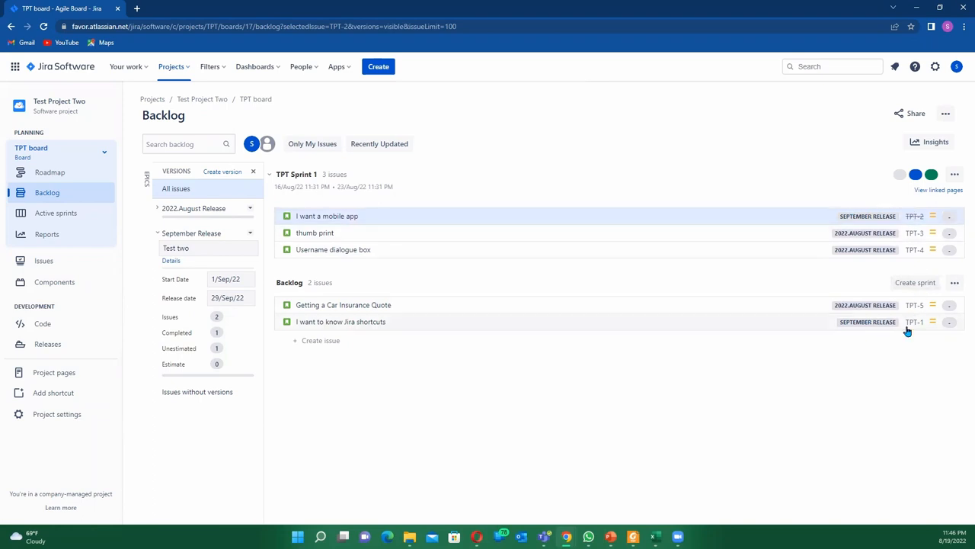
pyautogui.moveTo(758, 336)
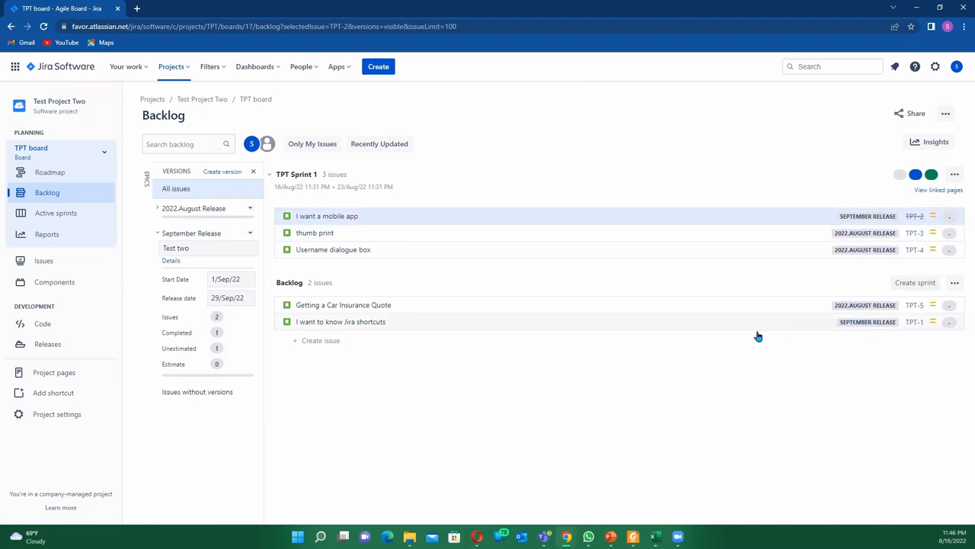
pyautogui.moveTo(914, 273)
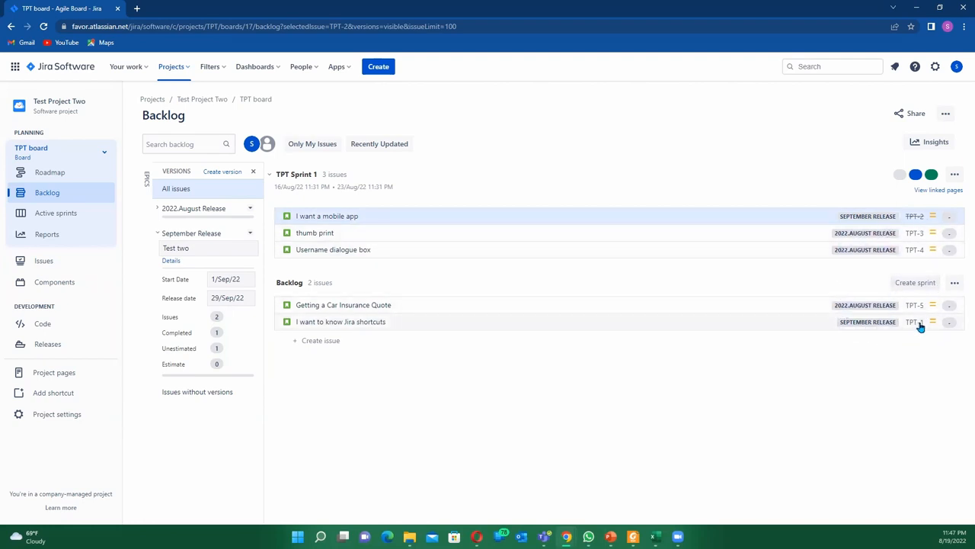
pyautogui.moveTo(809, 337)
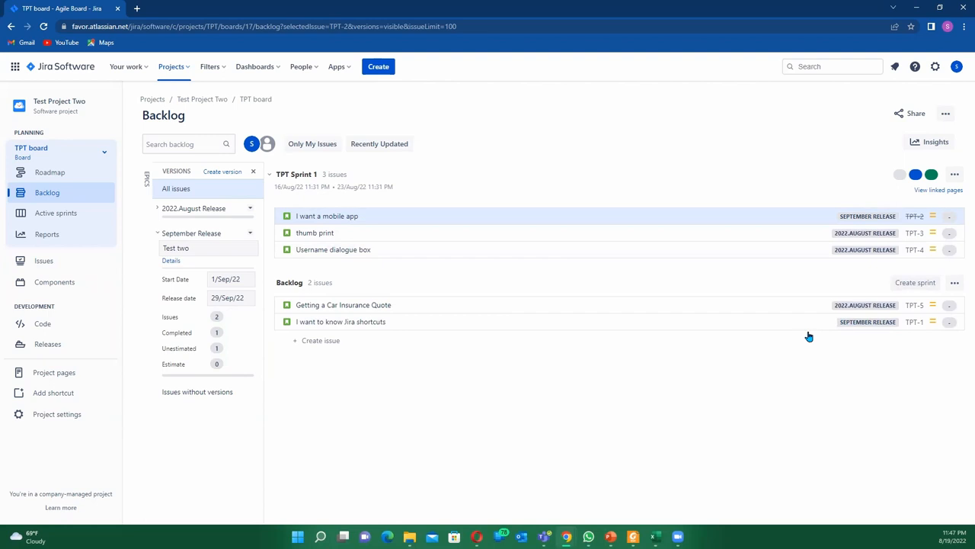
pyautogui.moveTo(622, 338)
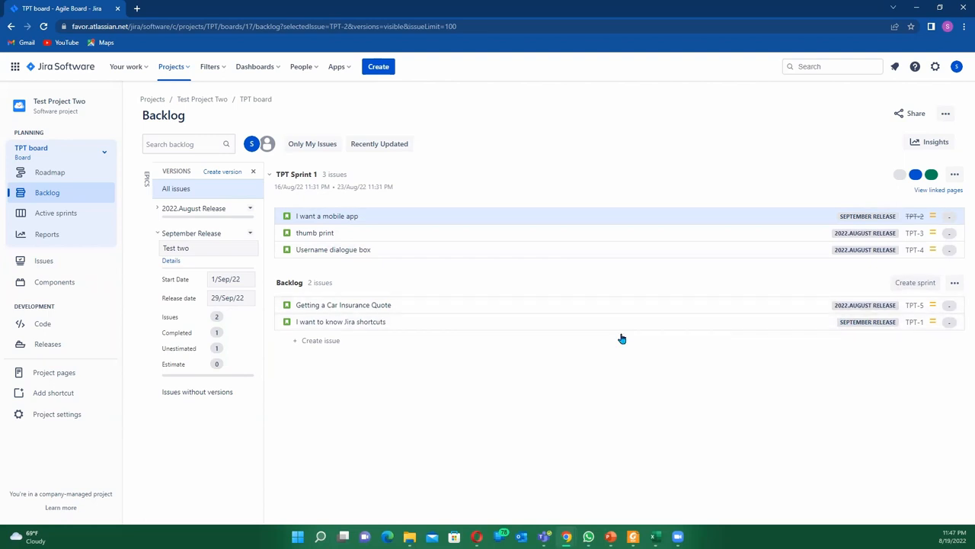